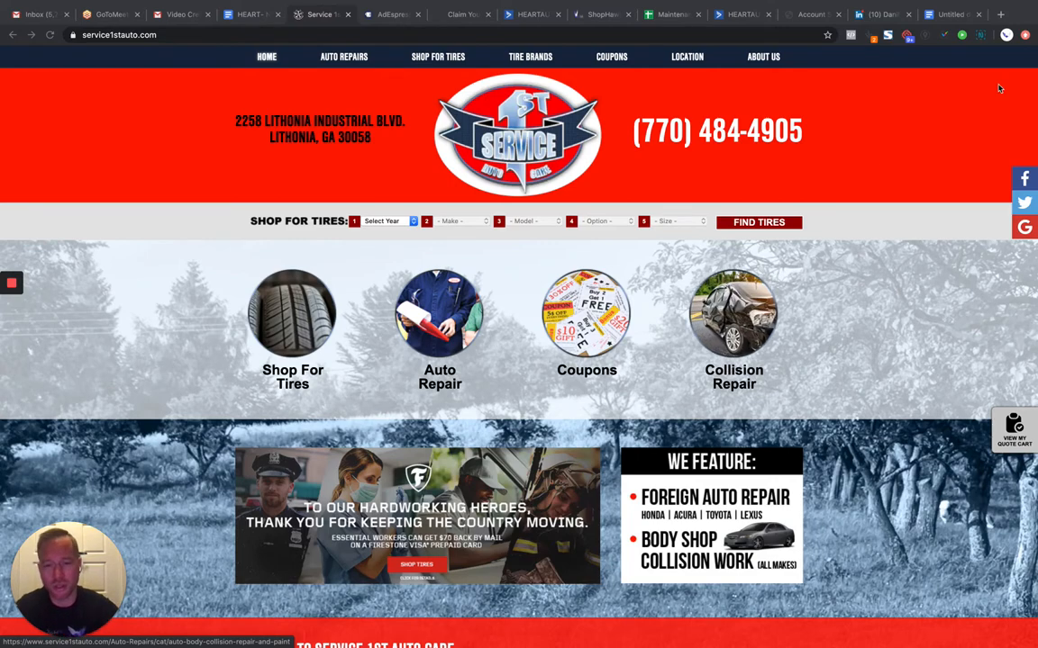
pyautogui.moveTo(306, 532)
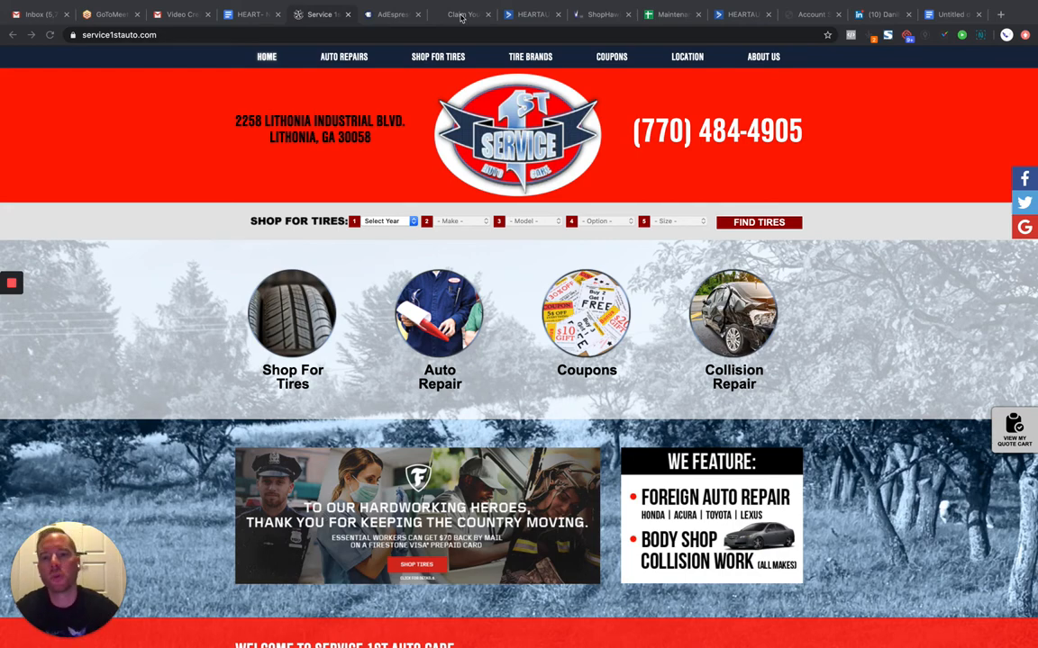
# - Review AdEspresso's best period, top ads and campaign details, then view the Mawi Auto voucher page
pyautogui.click(392, 15)
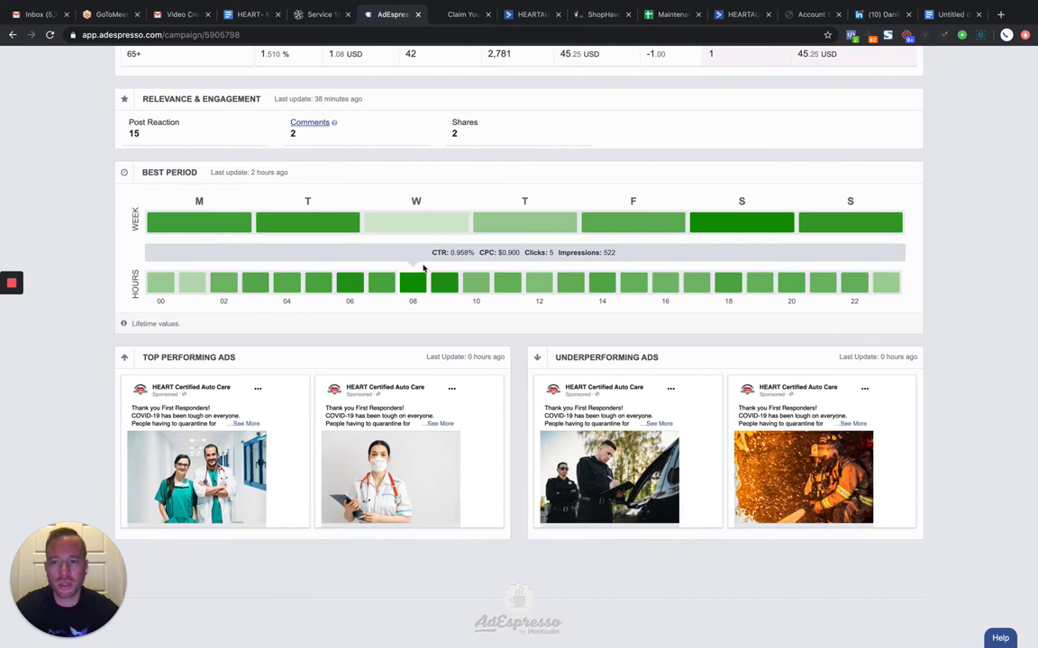
pyautogui.moveTo(307, 223)
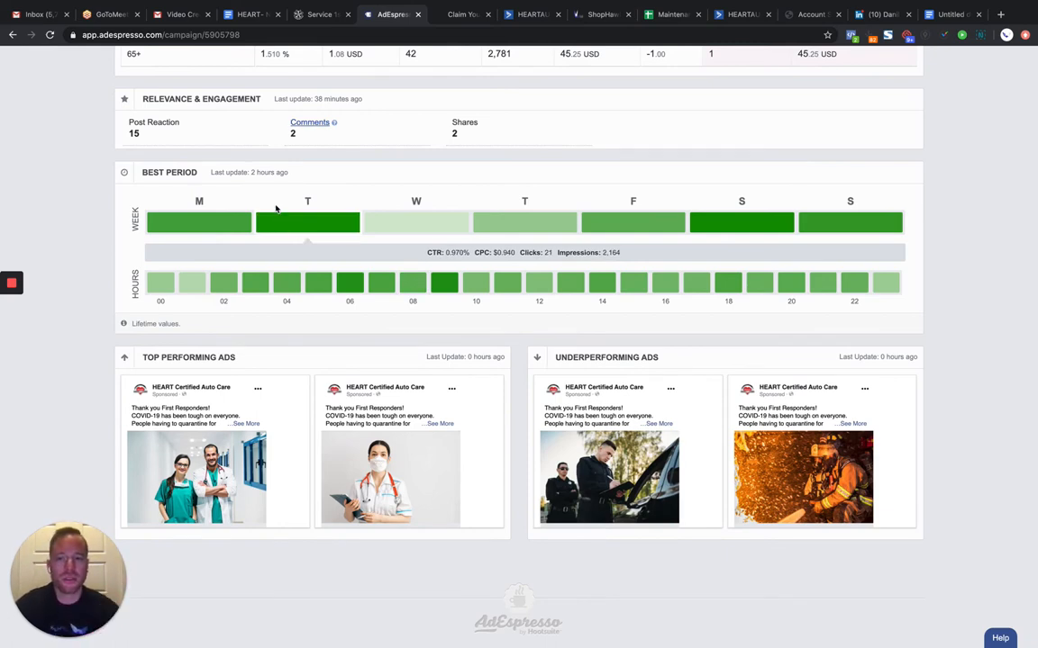
pyautogui.scroll(3)
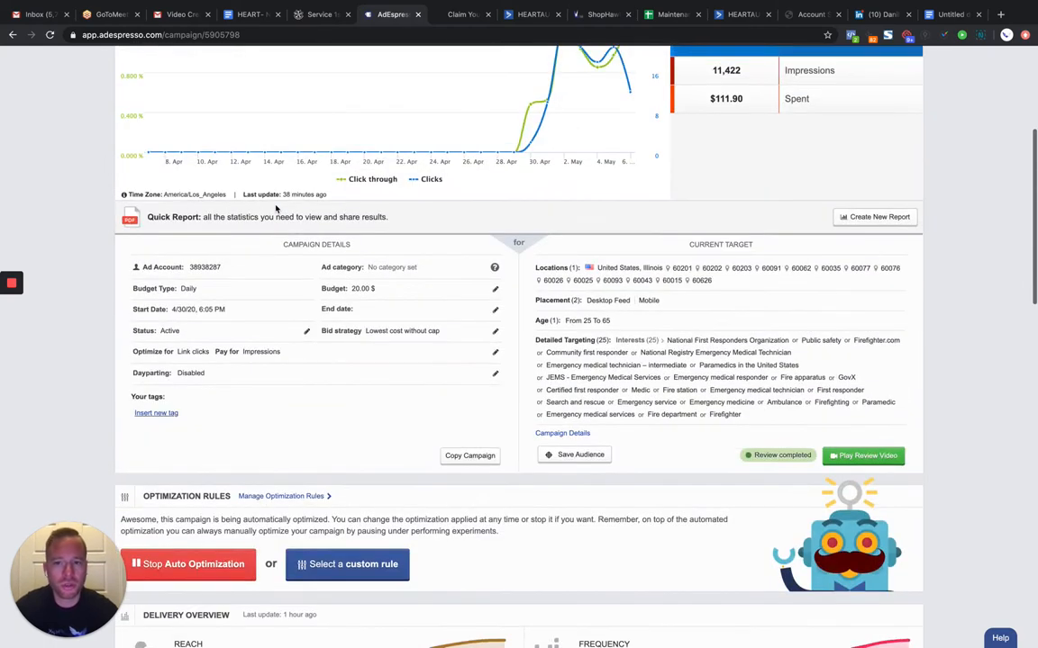
pyautogui.scroll(3)
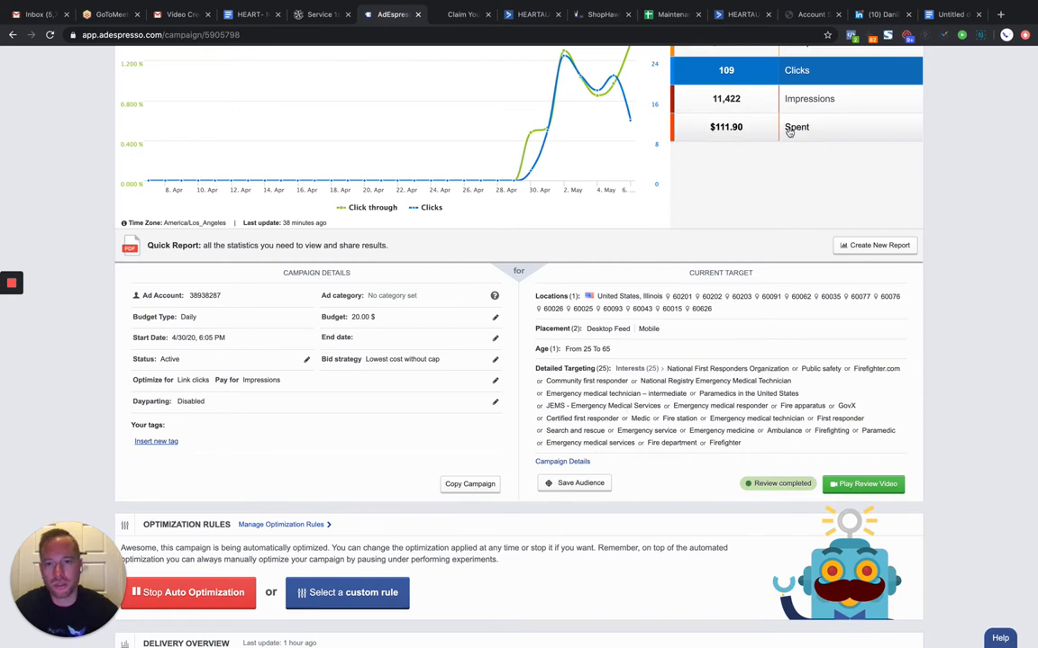
pyautogui.click(462, 14)
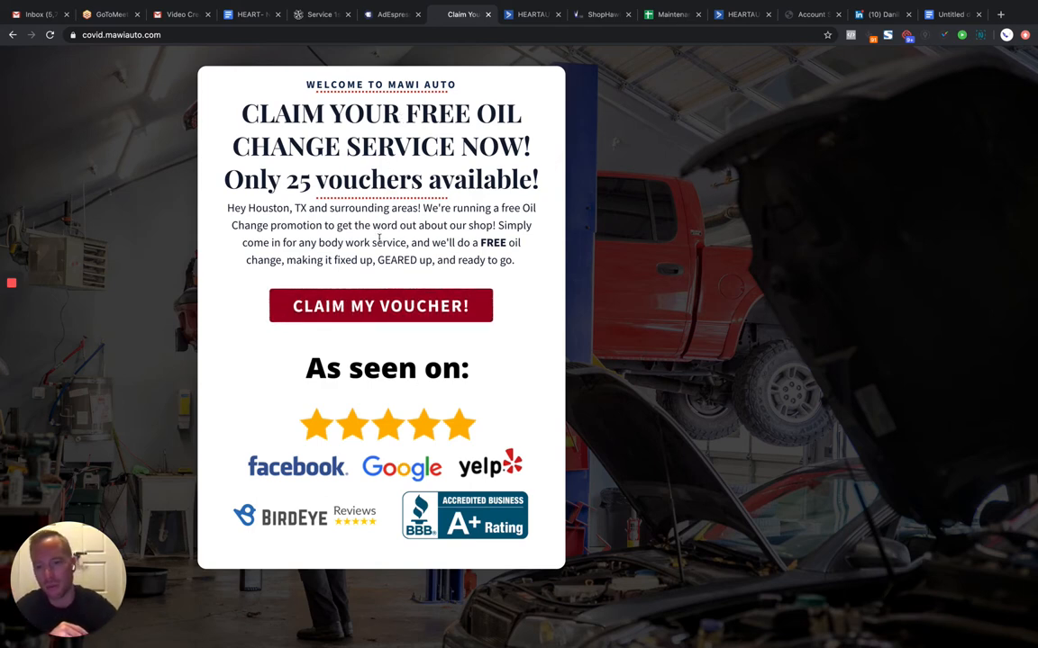
pyautogui.moveTo(439, 408)
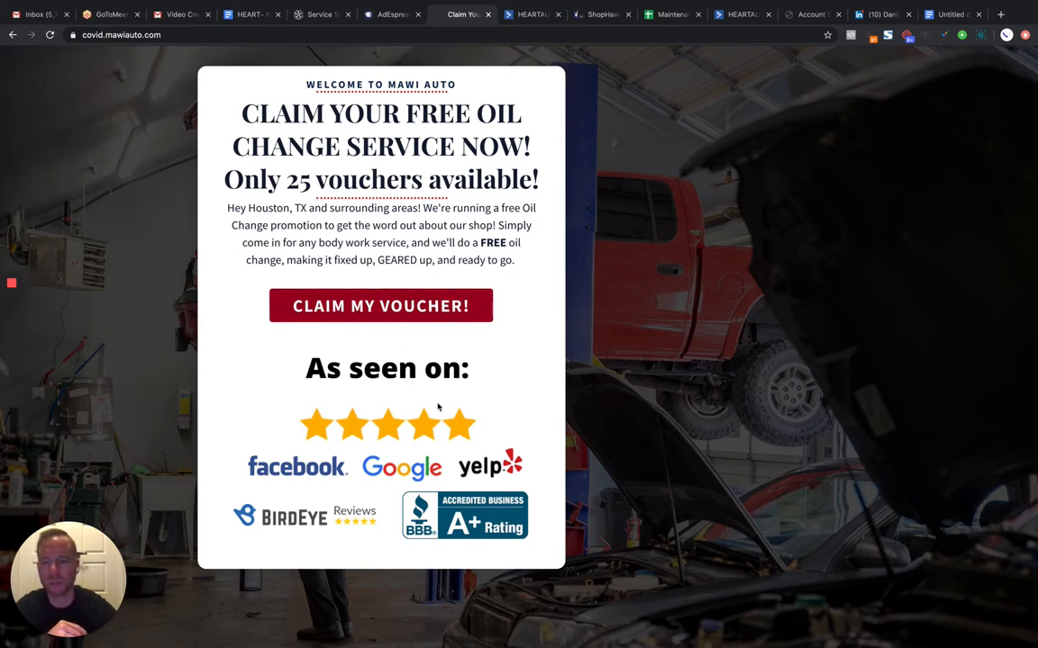
# - Claim the free oil change voucher and autofill the first name, last name and phone
pyautogui.click(380, 305)
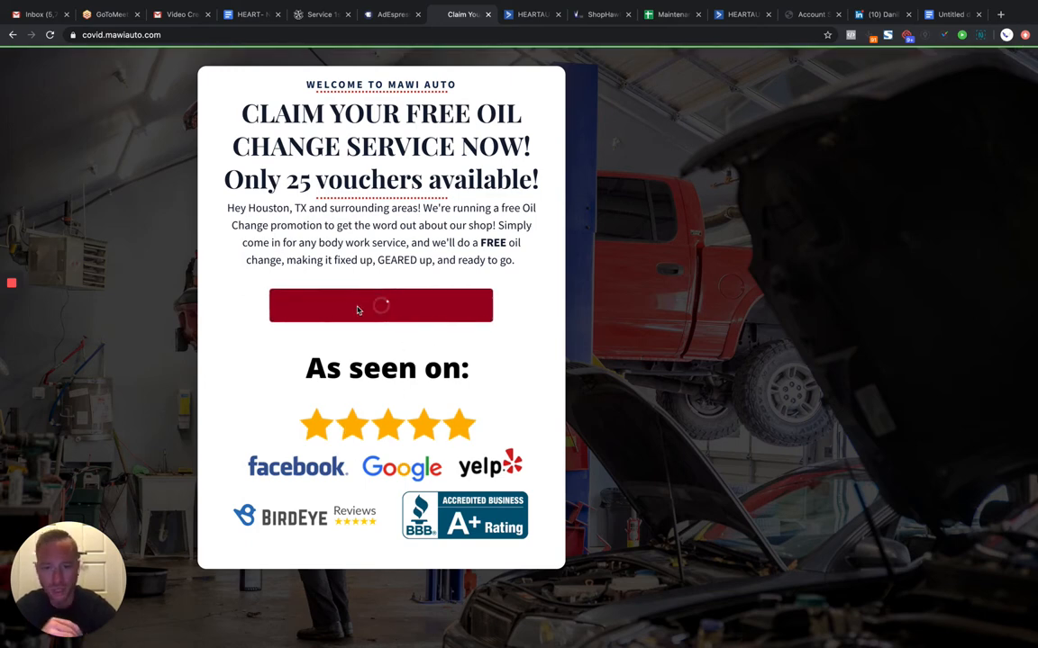
pyautogui.click(380, 305)
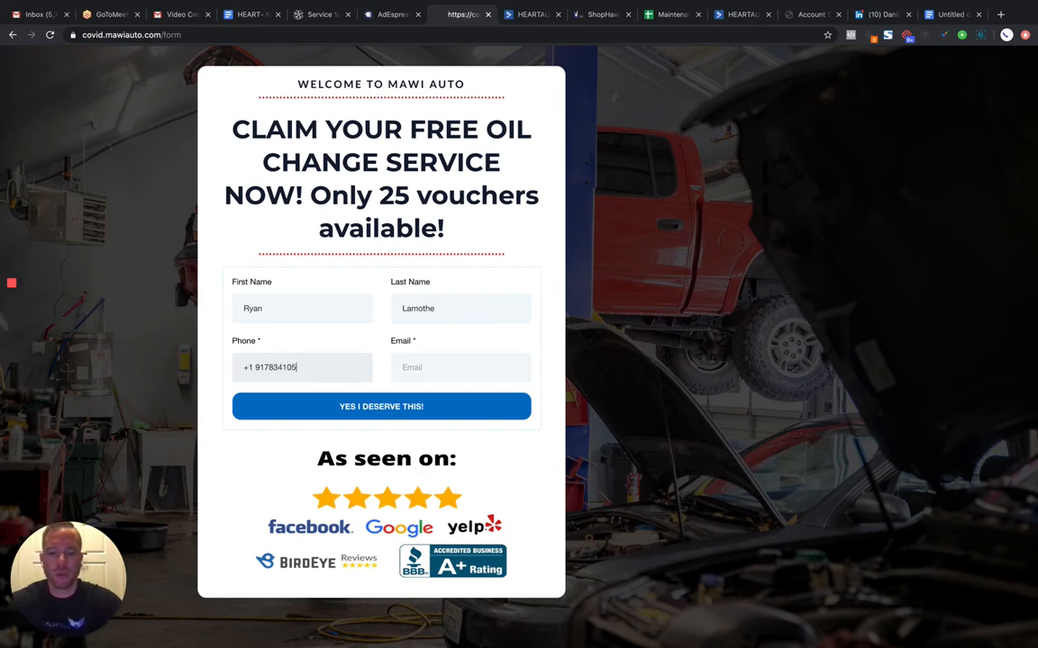
# - Autofill the email from the saved 'ryan' suggestion and submit with YES I DESERVE THIS!
pyautogui.click(461, 367)
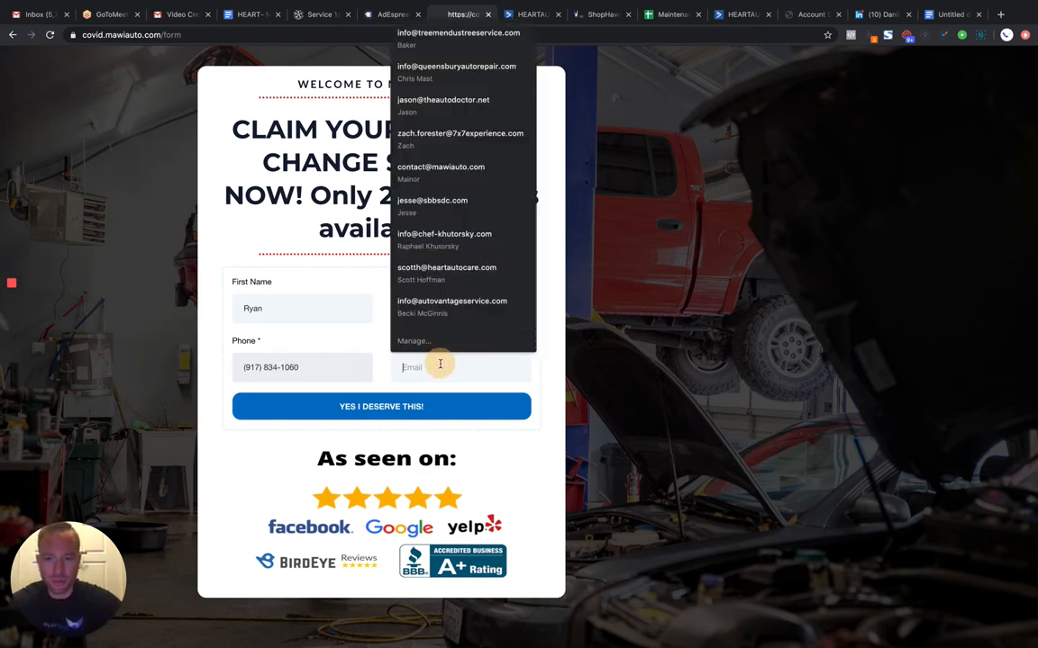
pyautogui.write('ryan')
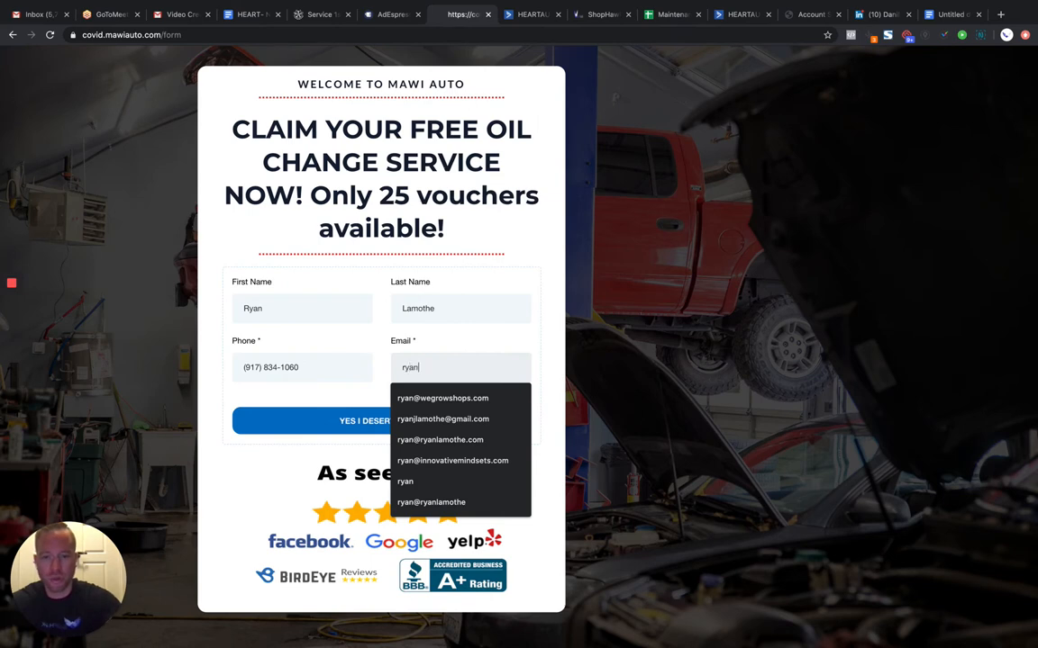
pyautogui.click(443, 398)
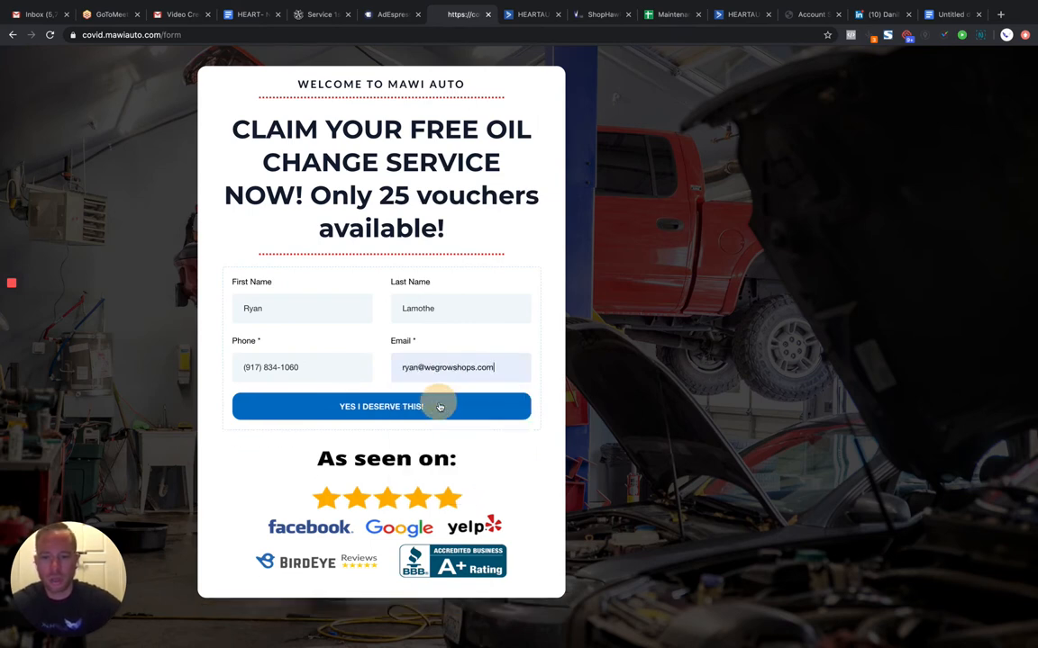
pyautogui.click(380, 406)
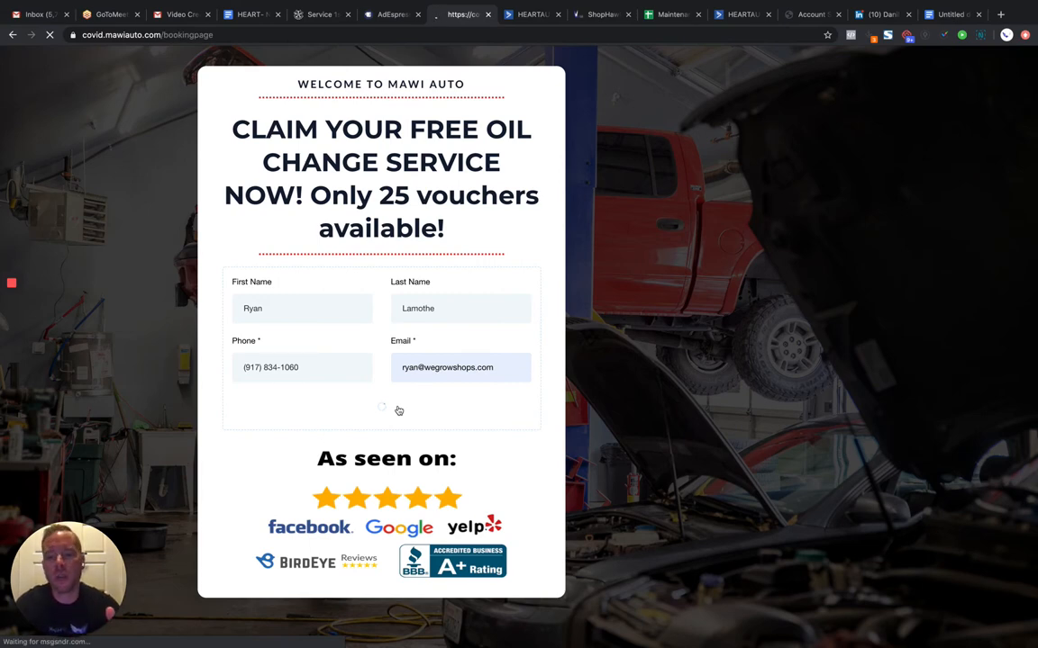
# - Book the brake inspection for Friday, May 15 at 09:00 AM
pyautogui.click(381, 407)
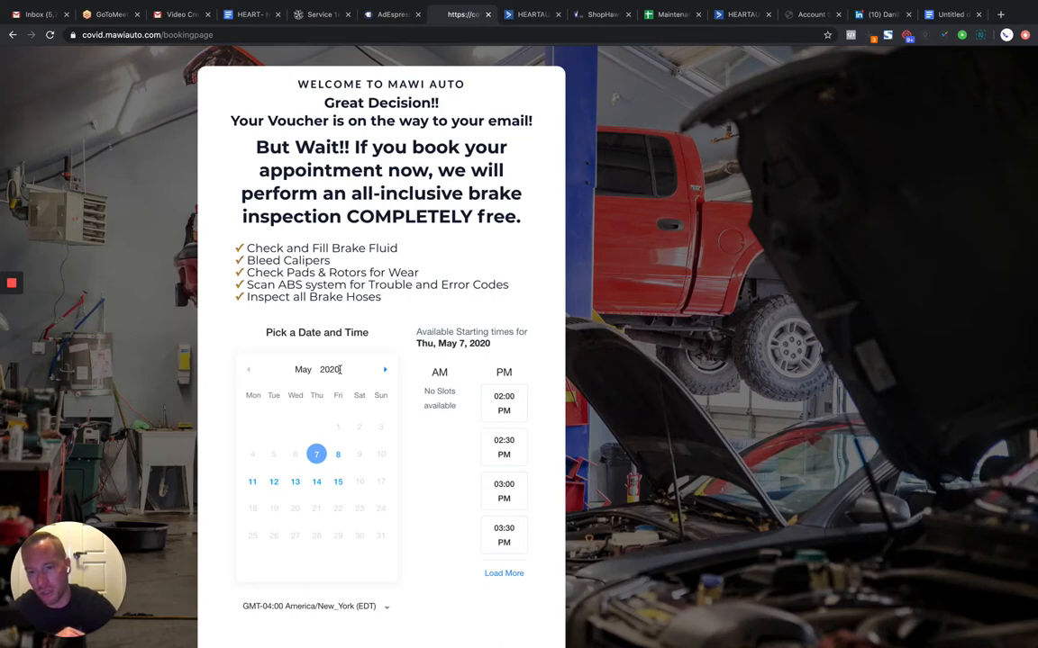
pyautogui.click(338, 481)
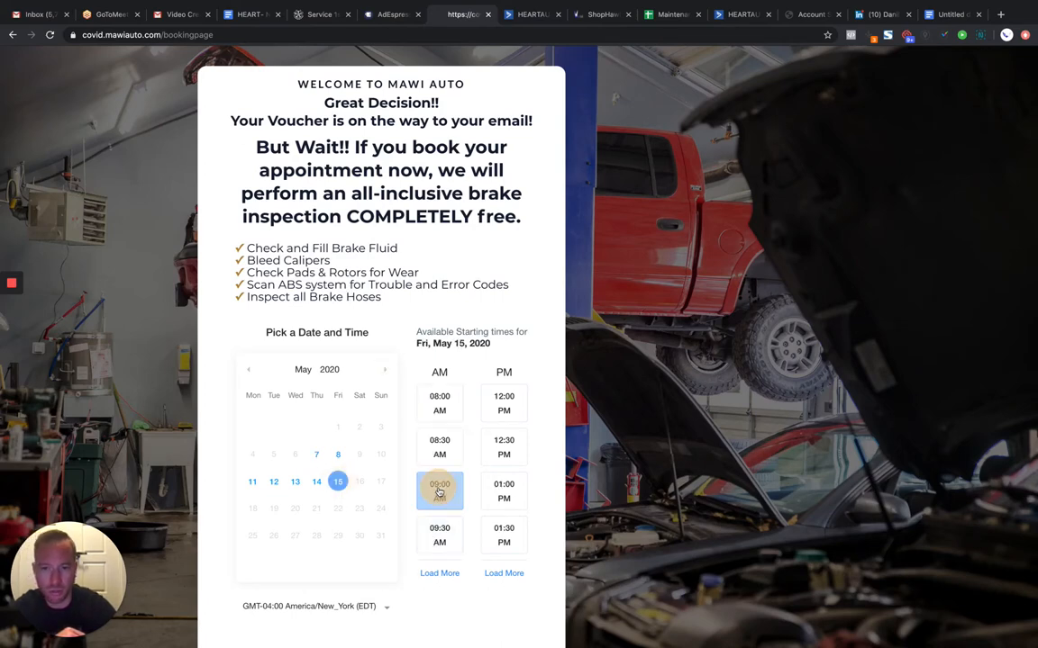
pyautogui.click(439, 490)
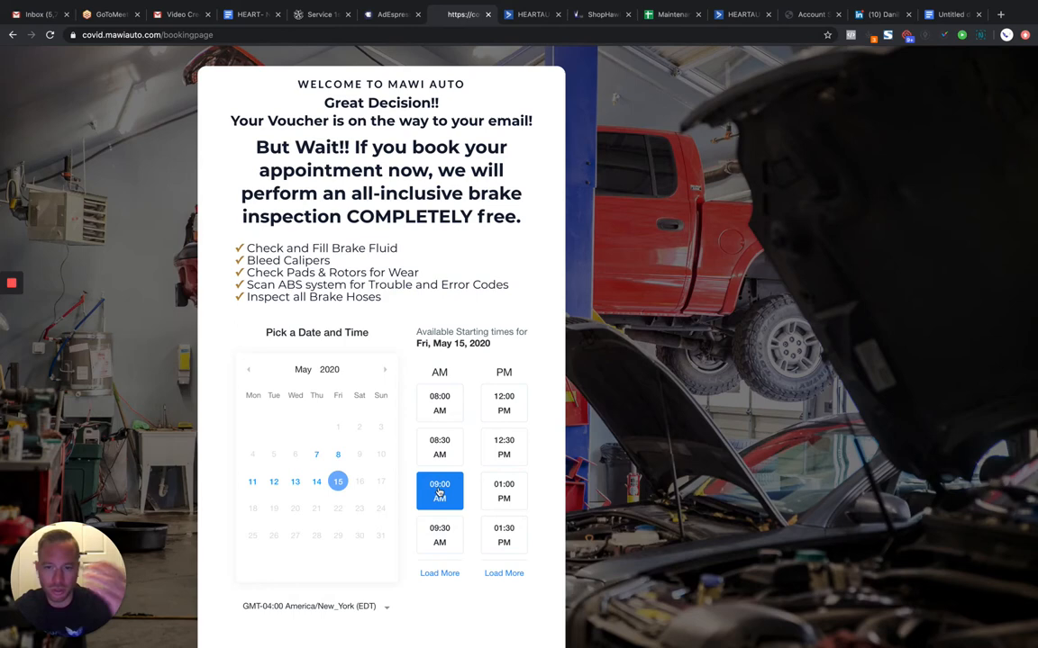
pyautogui.scroll(-3)
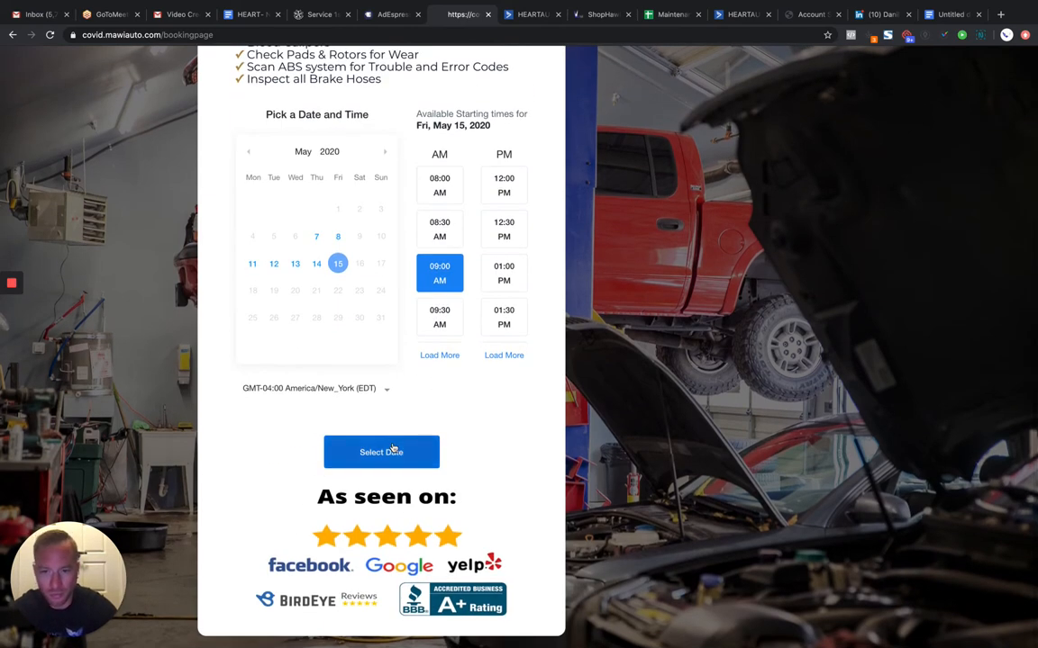
pyautogui.click(381, 452)
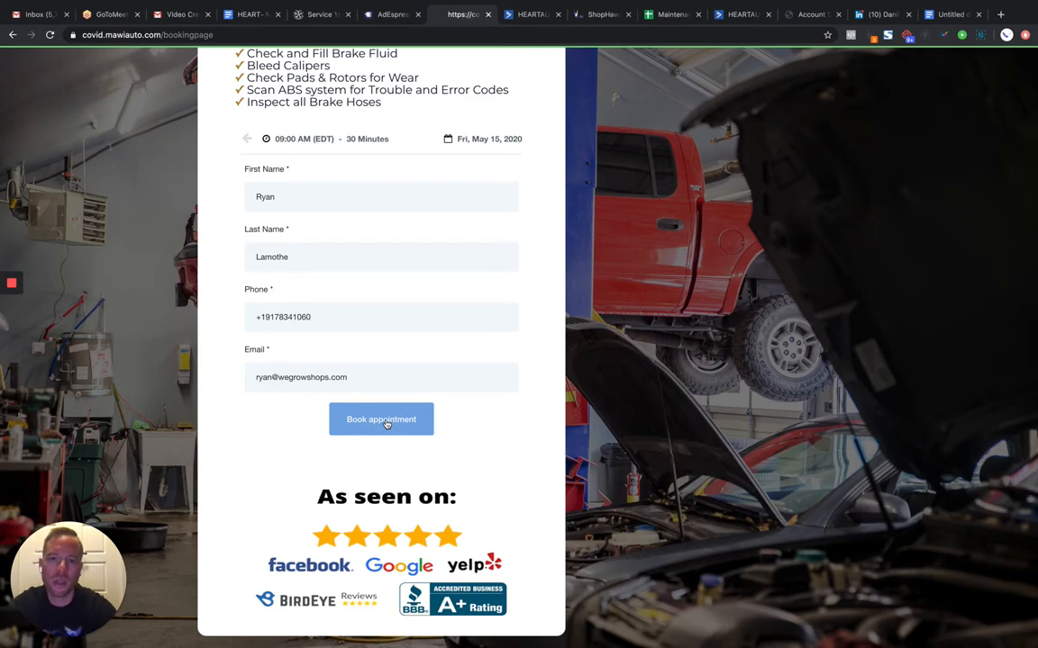
pyautogui.click(381, 419)
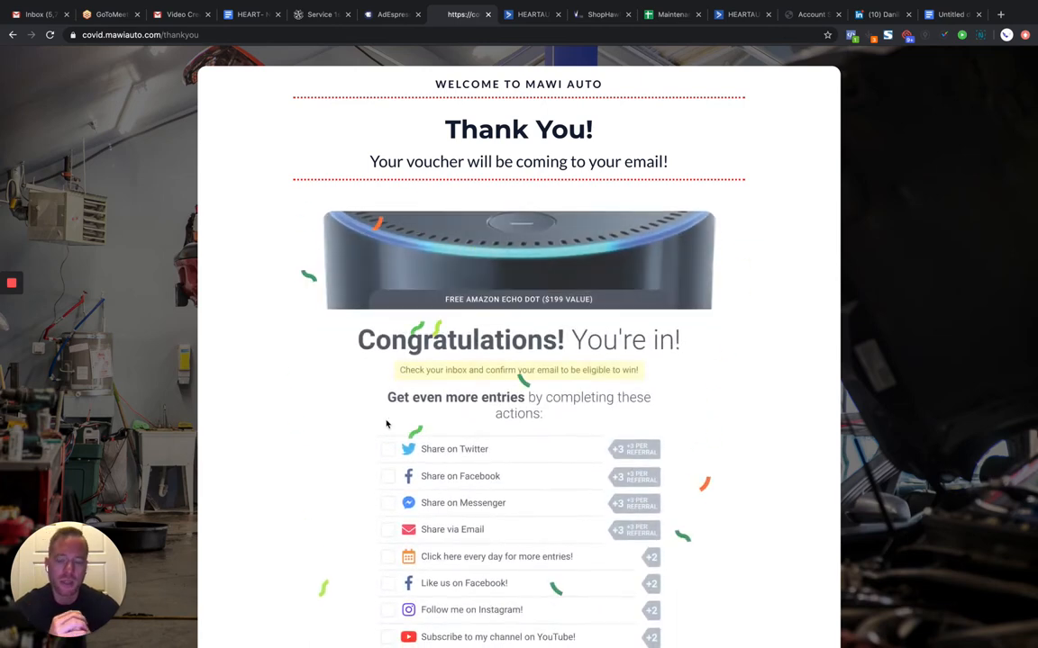
pyautogui.scroll(-3)
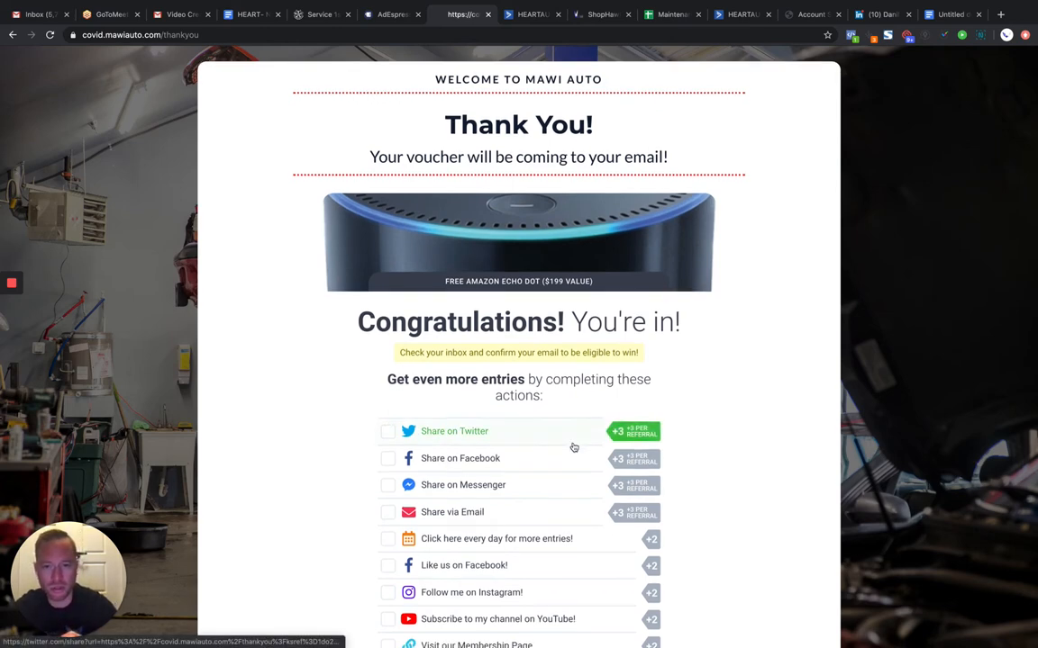
pyautogui.scroll(-3)
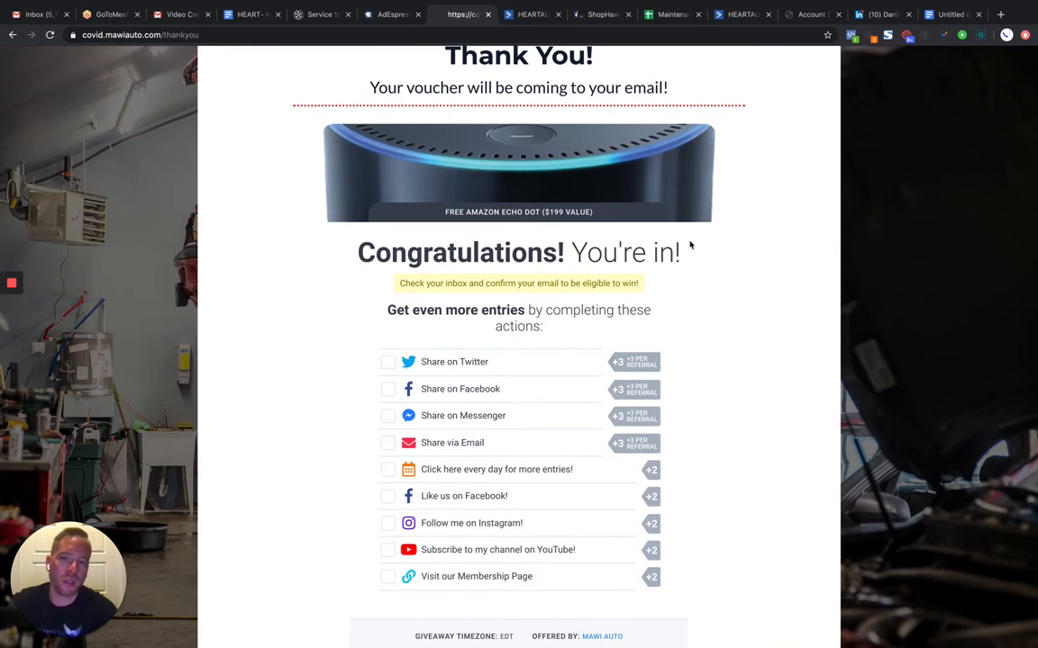
pyautogui.moveTo(544, 204)
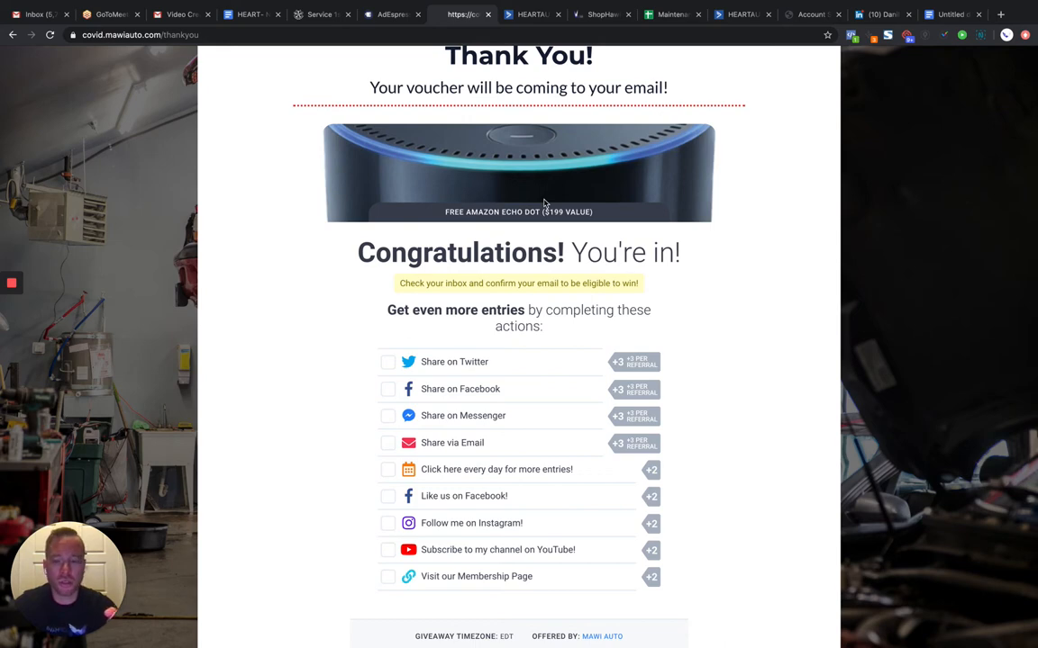
pyautogui.moveTo(504, 119)
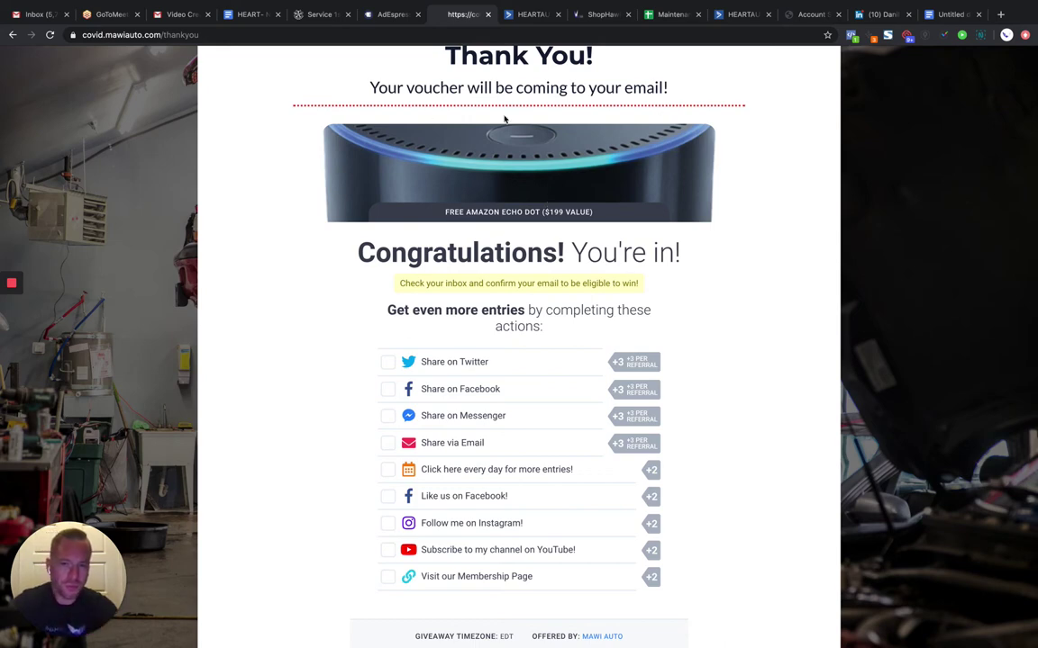
pyautogui.moveTo(584, 243)
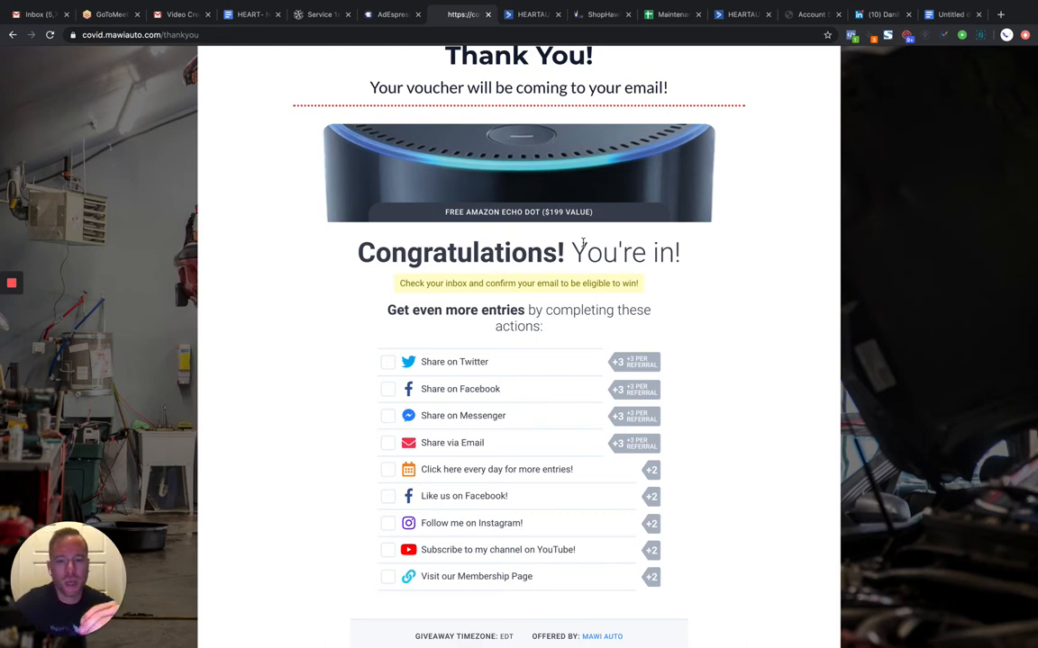
pyautogui.moveTo(650, 131)
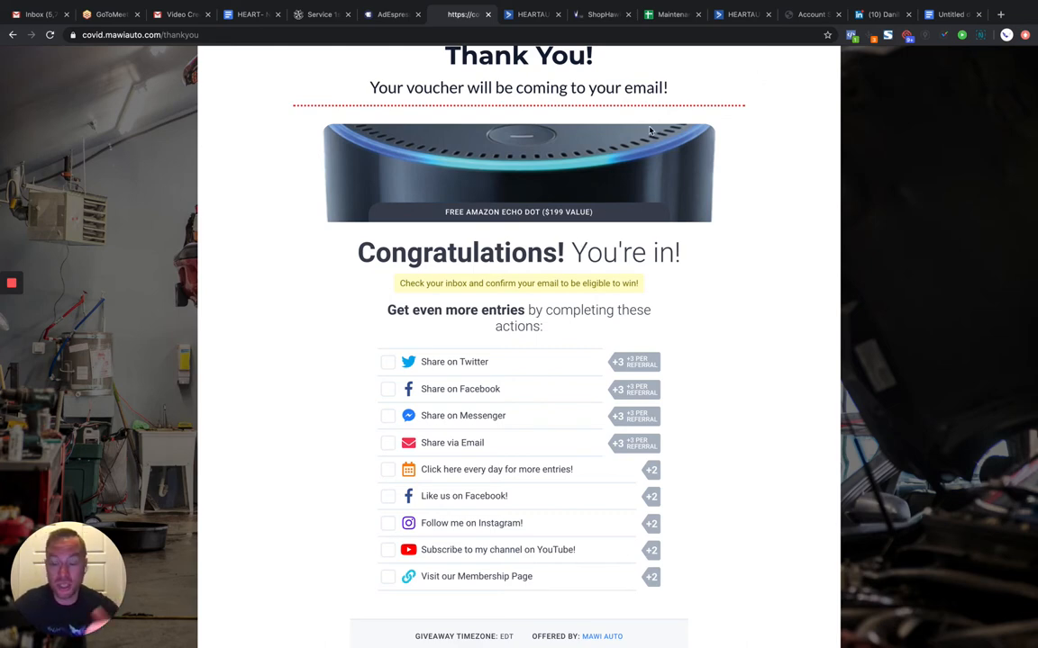
pyautogui.moveTo(278, 335)
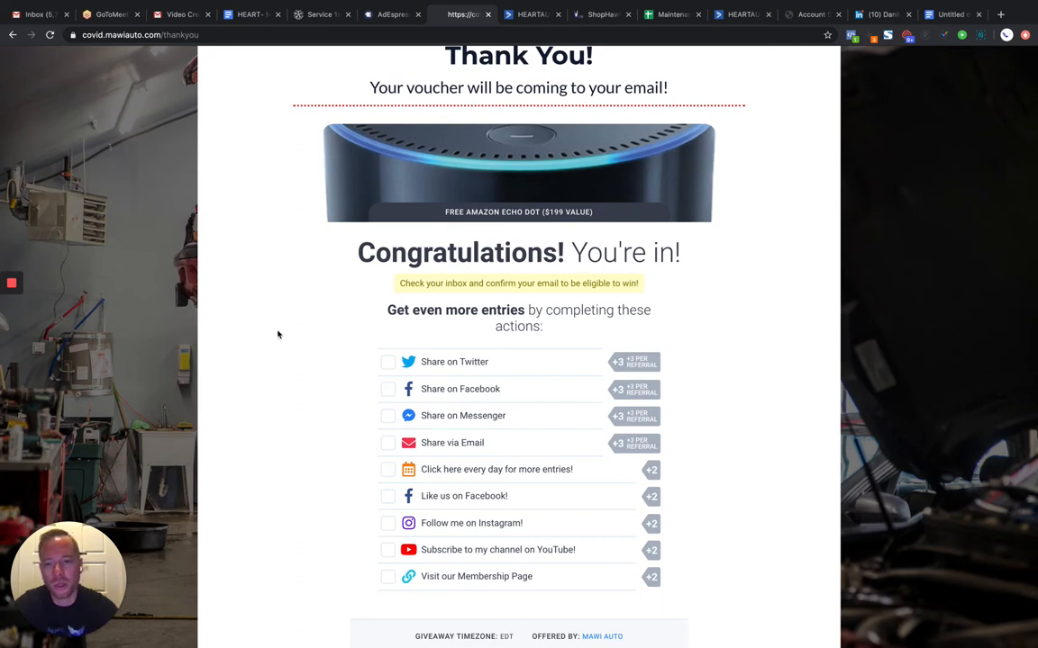
pyautogui.moveTo(649, 232)
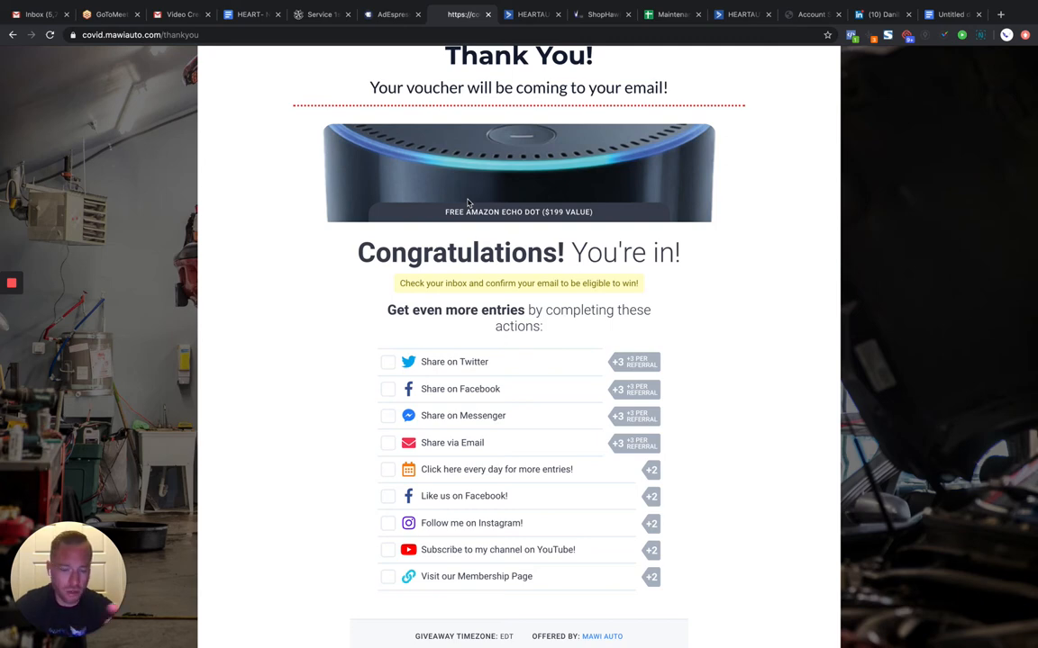
pyautogui.moveTo(809, 73)
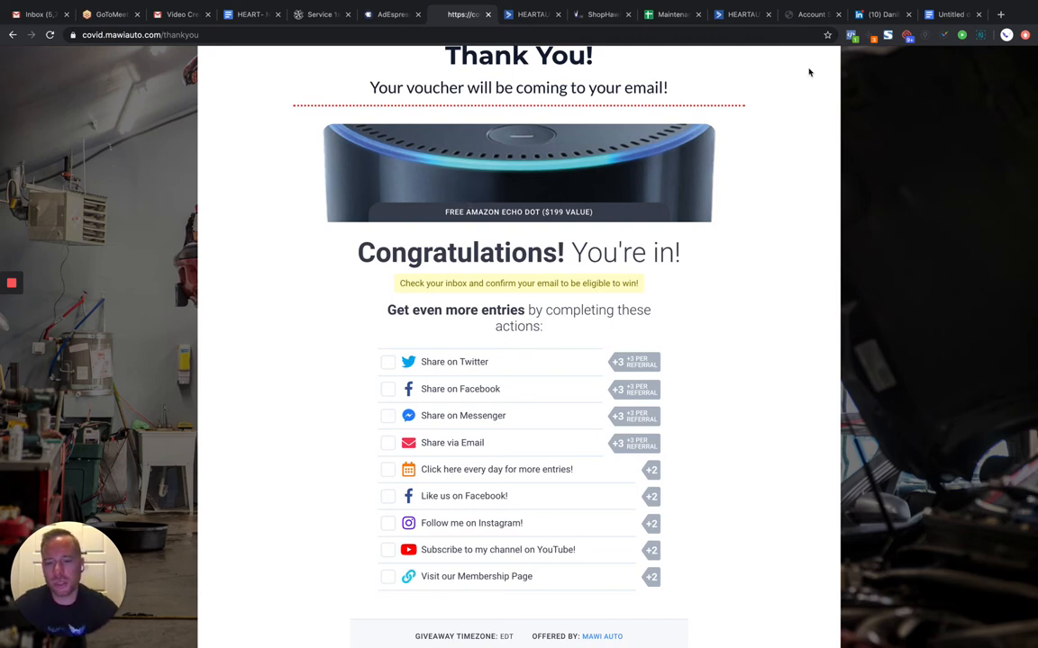
pyautogui.scroll(-3)
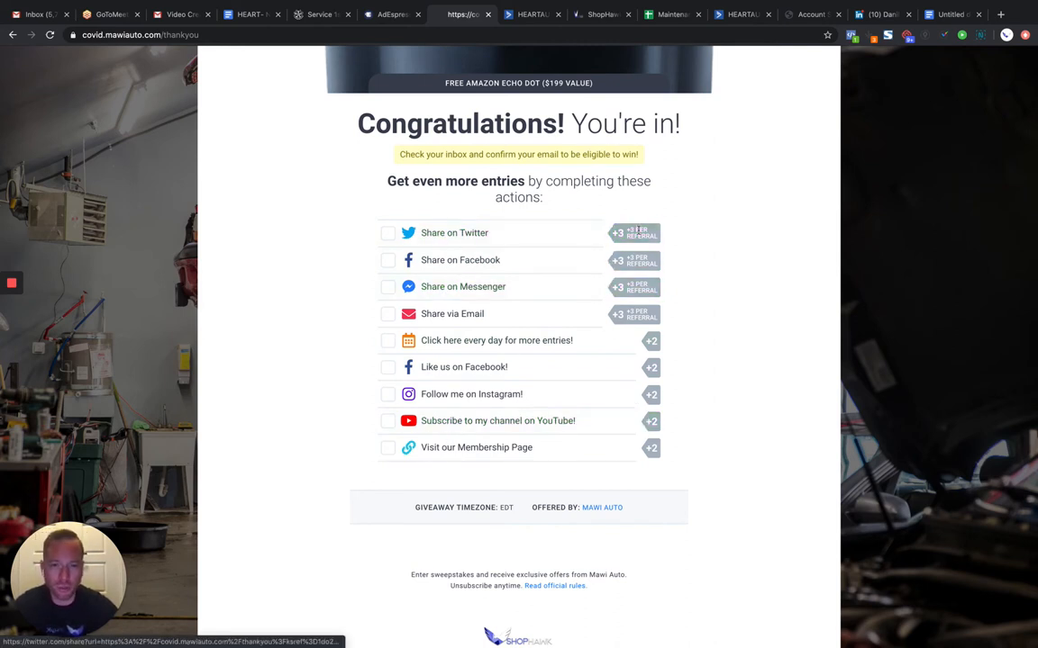
pyautogui.scroll(3)
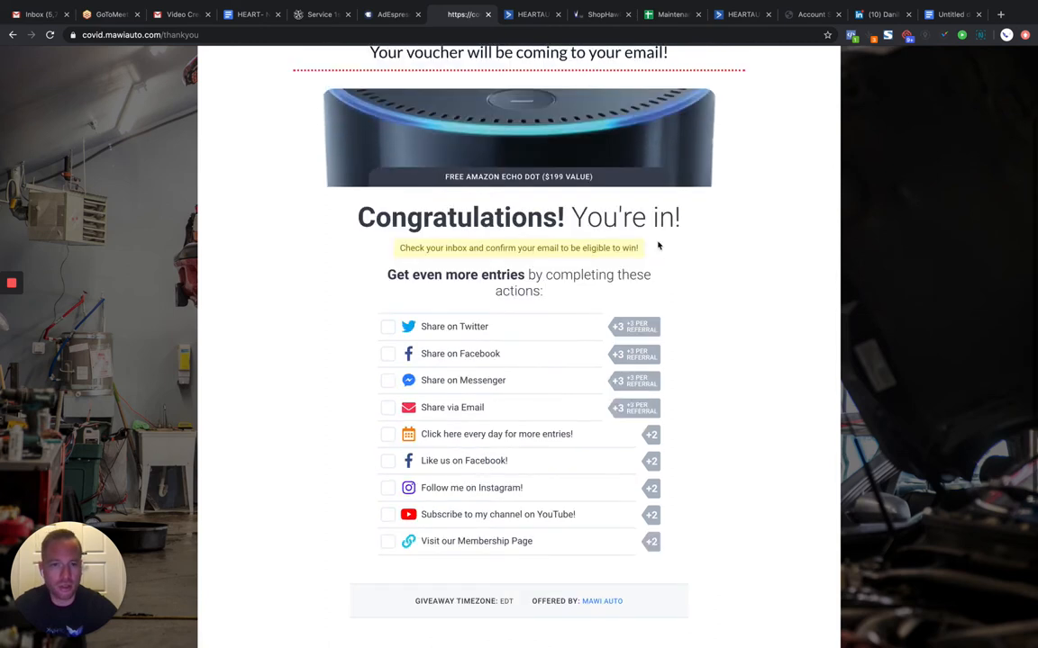
pyautogui.moveTo(511, 250)
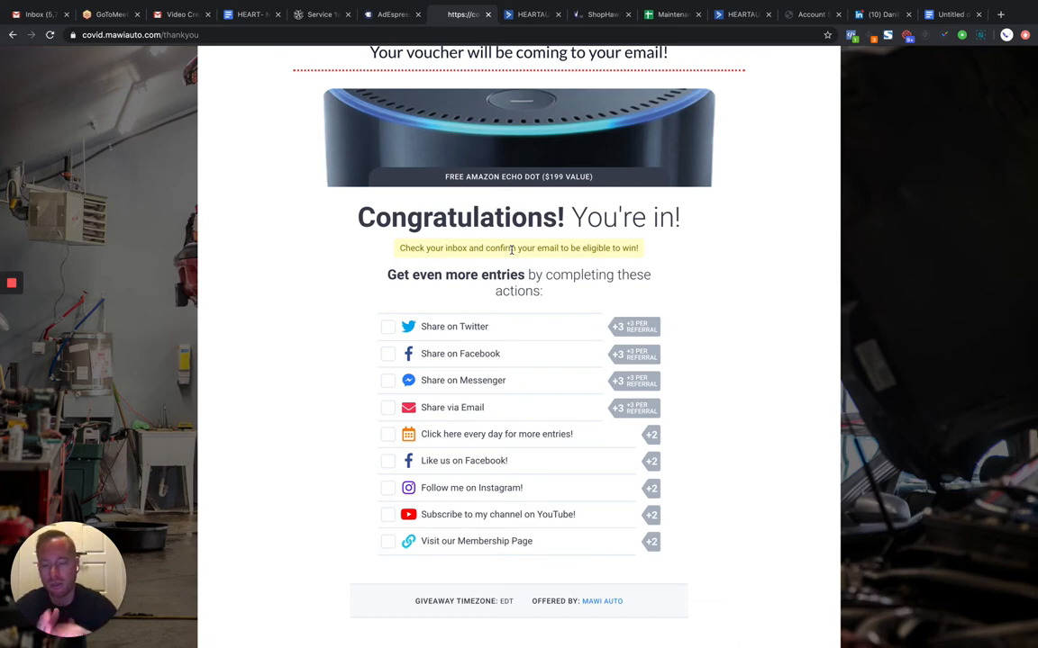
pyautogui.moveTo(451, 414)
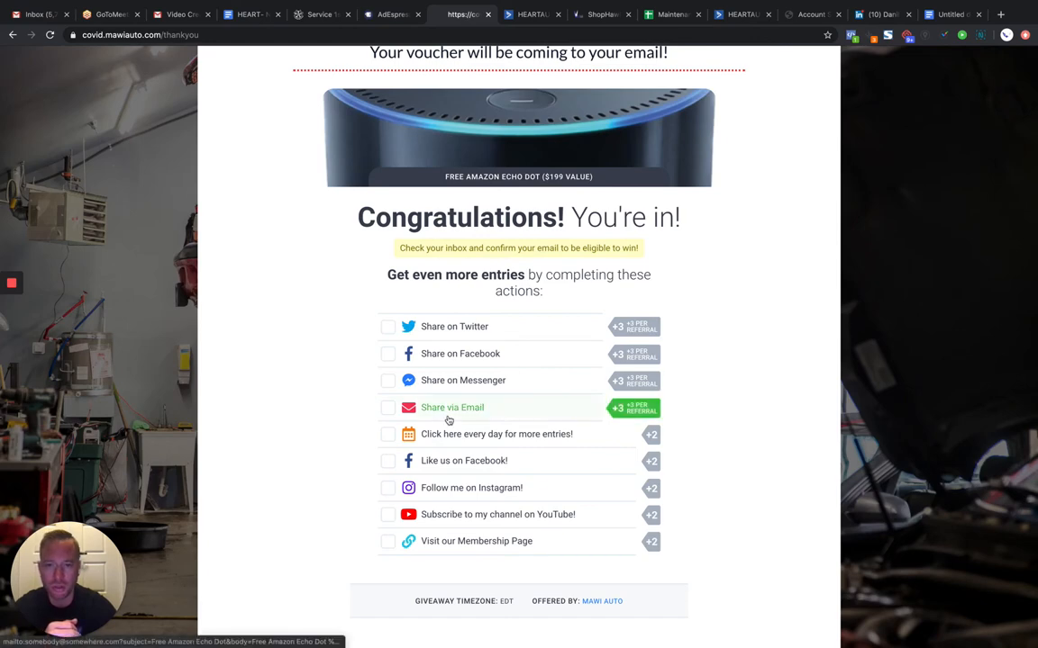
pyautogui.click(601, 14)
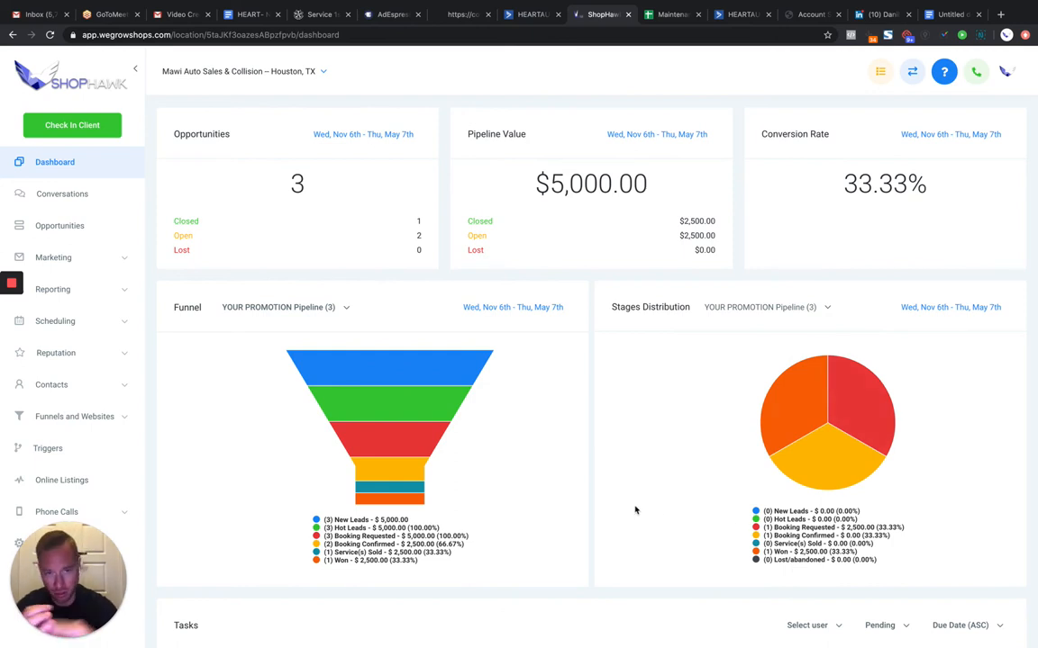
pyautogui.moveTo(503, 469)
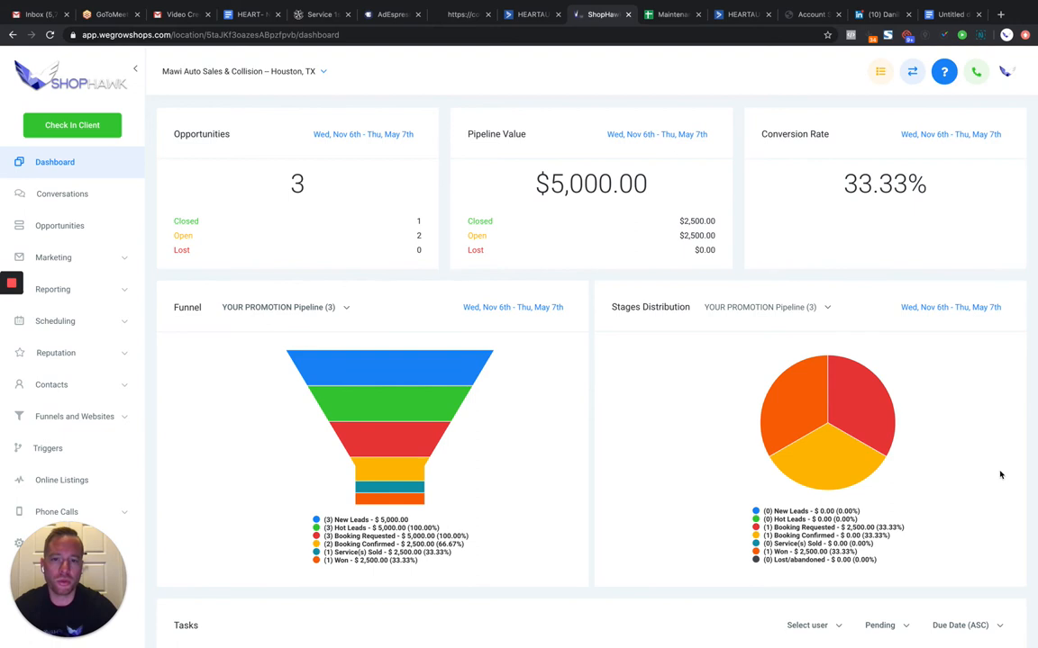
pyautogui.moveTo(411, 261)
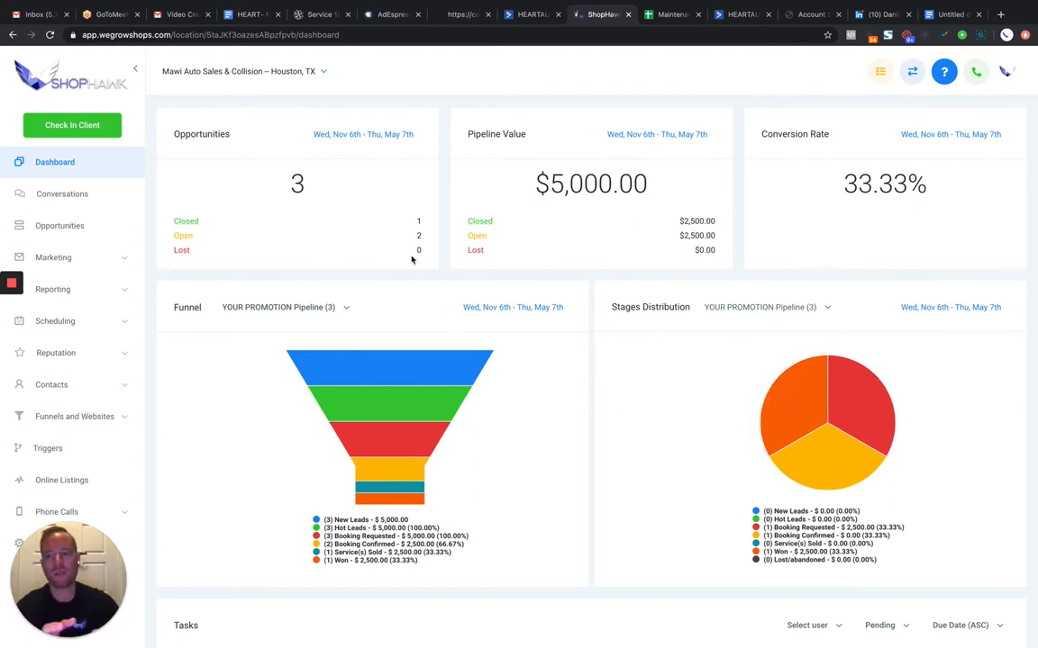
# - Open the Voucher Nurture campaign from ShopHawk's Marketing menu
pyautogui.click(53, 257)
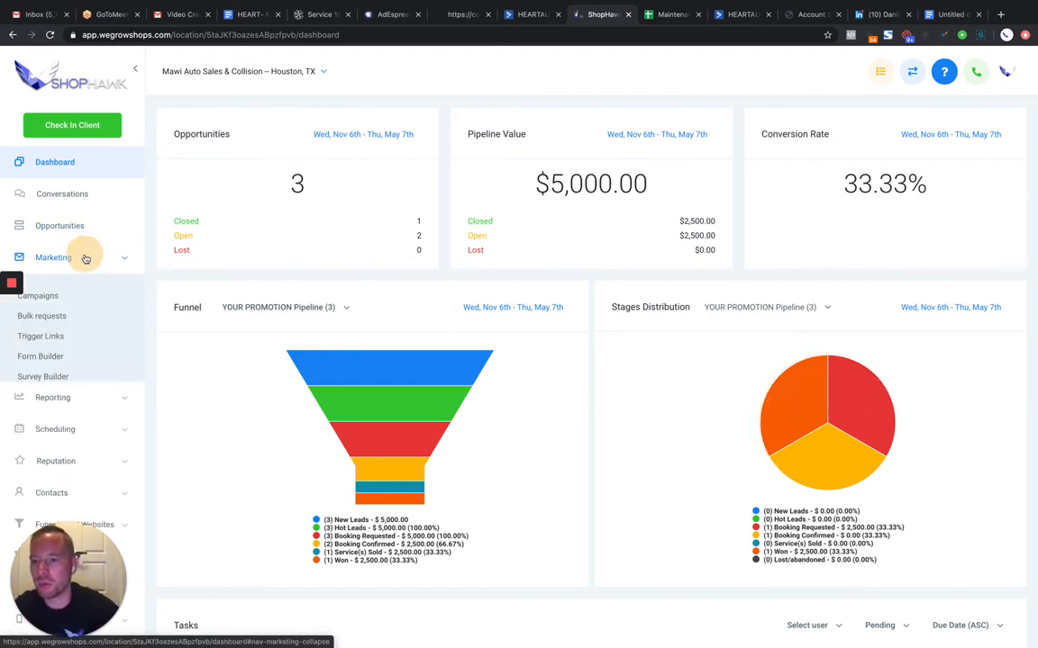
pyautogui.click(37, 295)
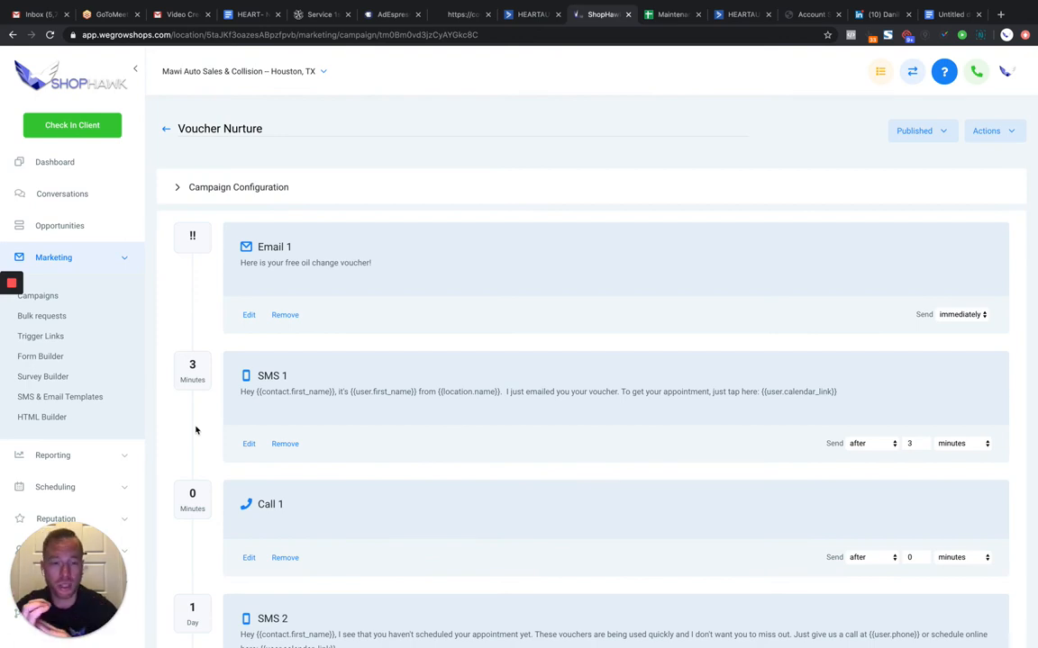
pyautogui.moveTo(371, 277)
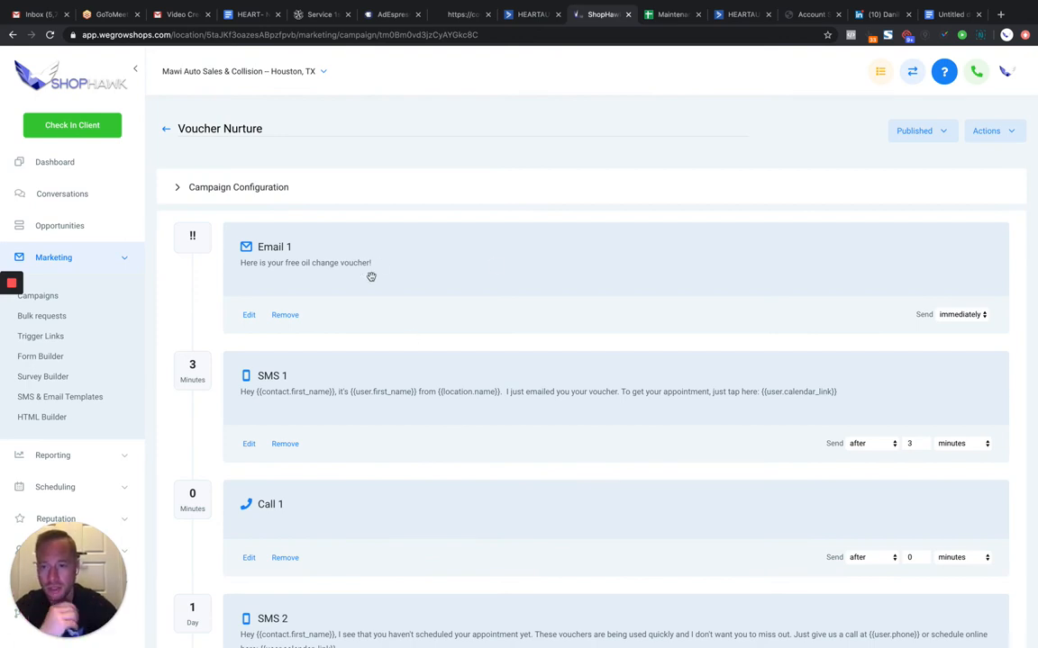
pyautogui.scroll(-3)
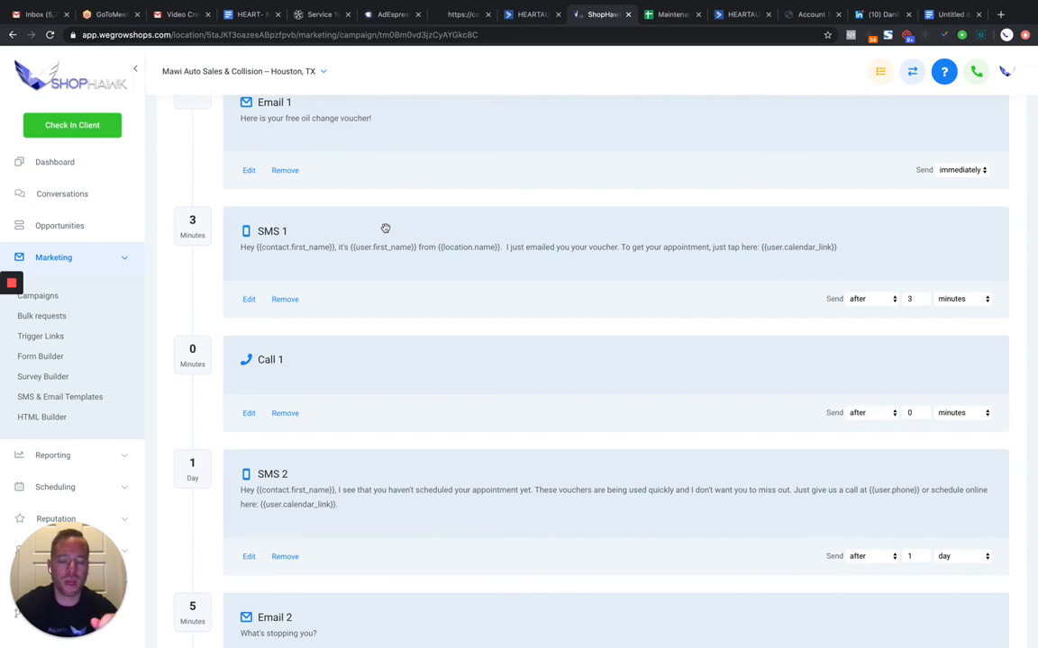
pyautogui.moveTo(340, 240)
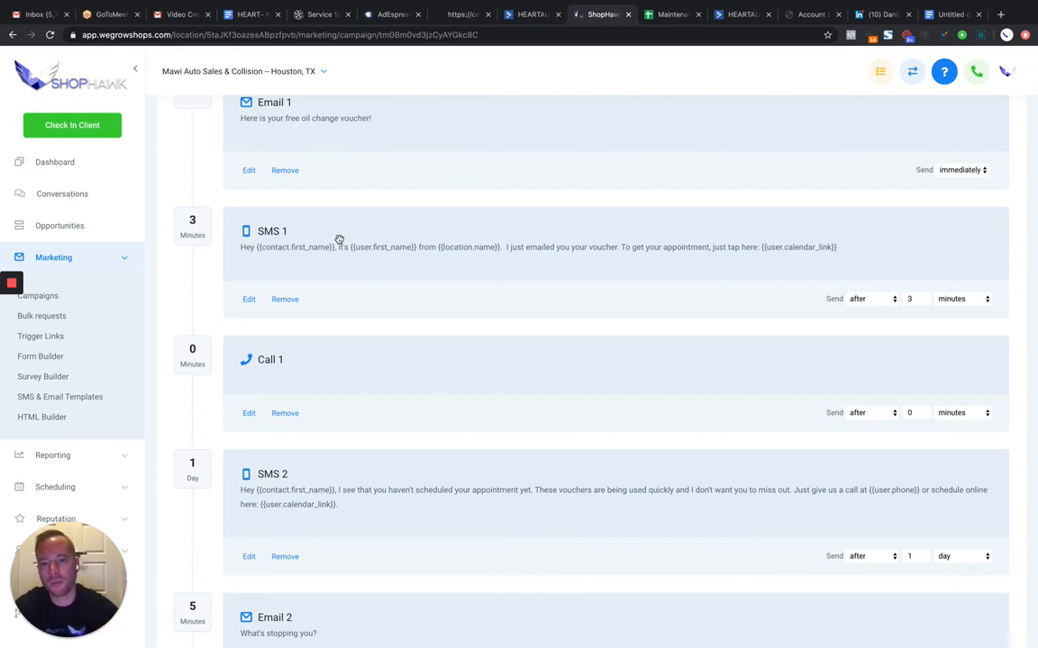
pyautogui.moveTo(341, 338)
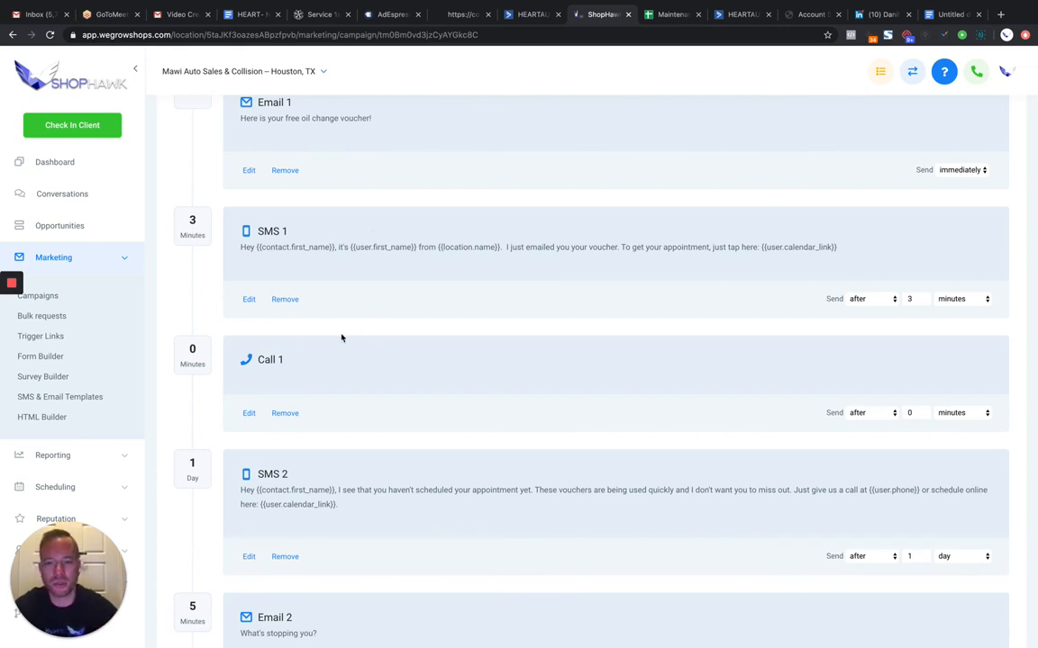
pyautogui.moveTo(295, 322)
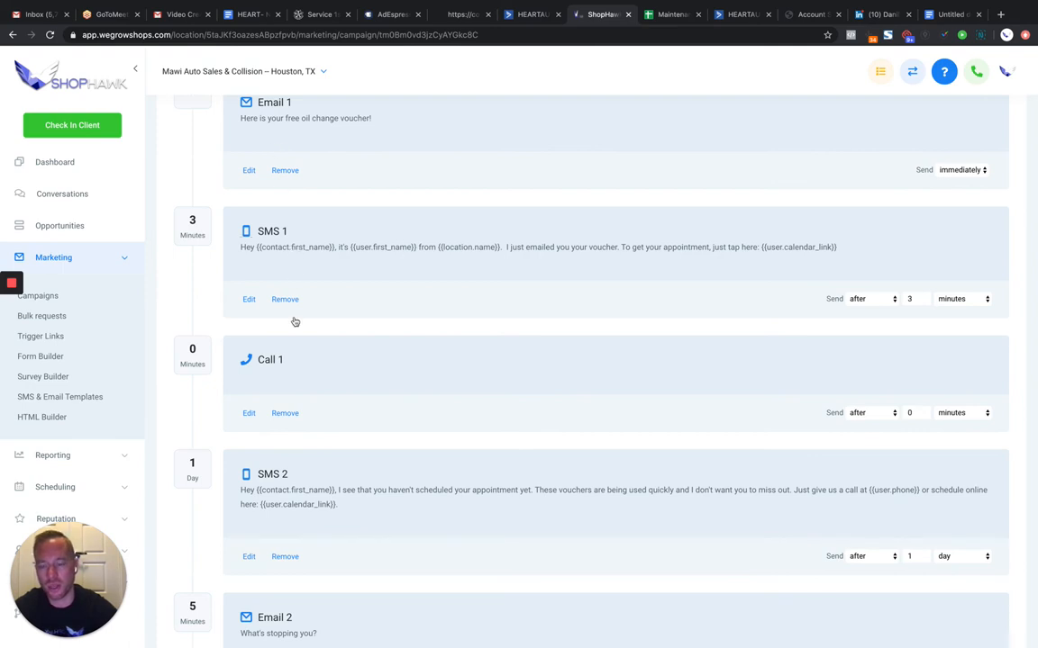
pyautogui.moveTo(299, 371)
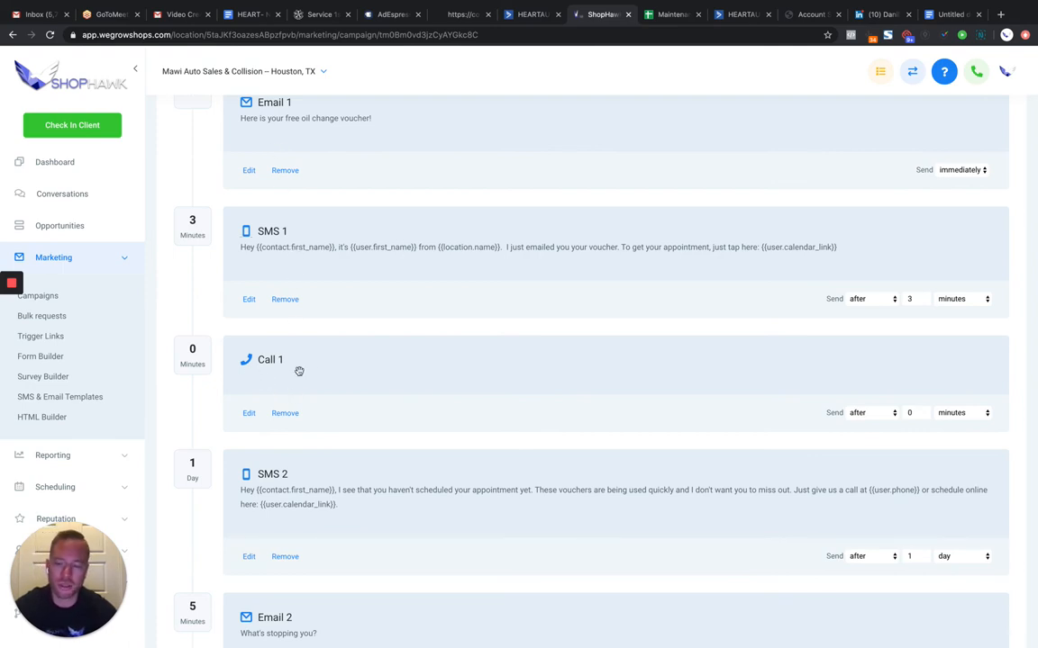
pyautogui.moveTo(343, 330)
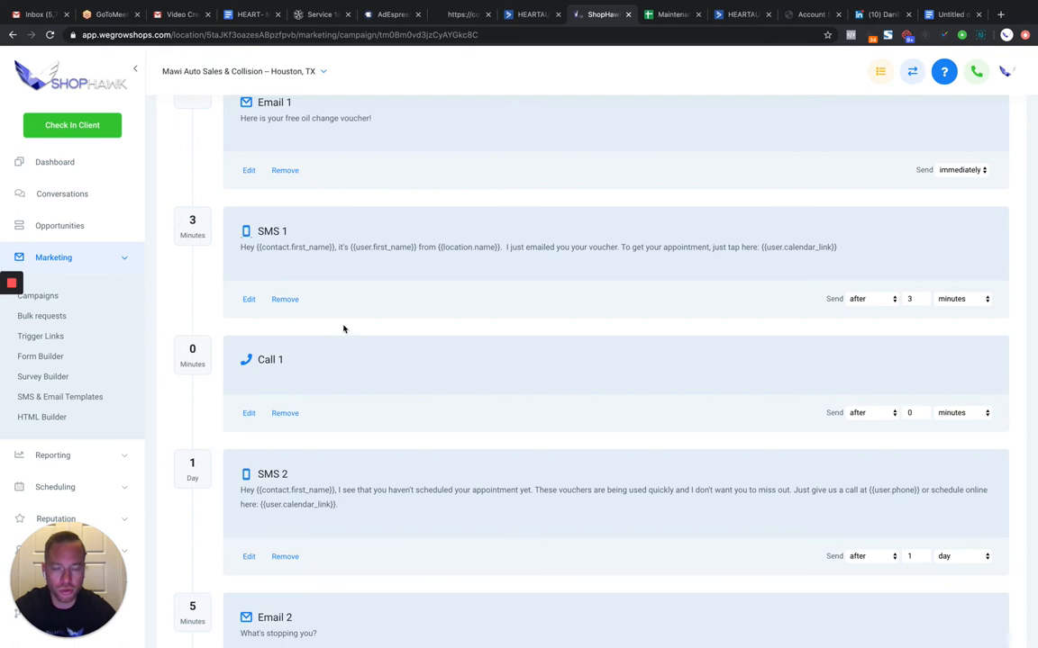
pyautogui.moveTo(338, 369)
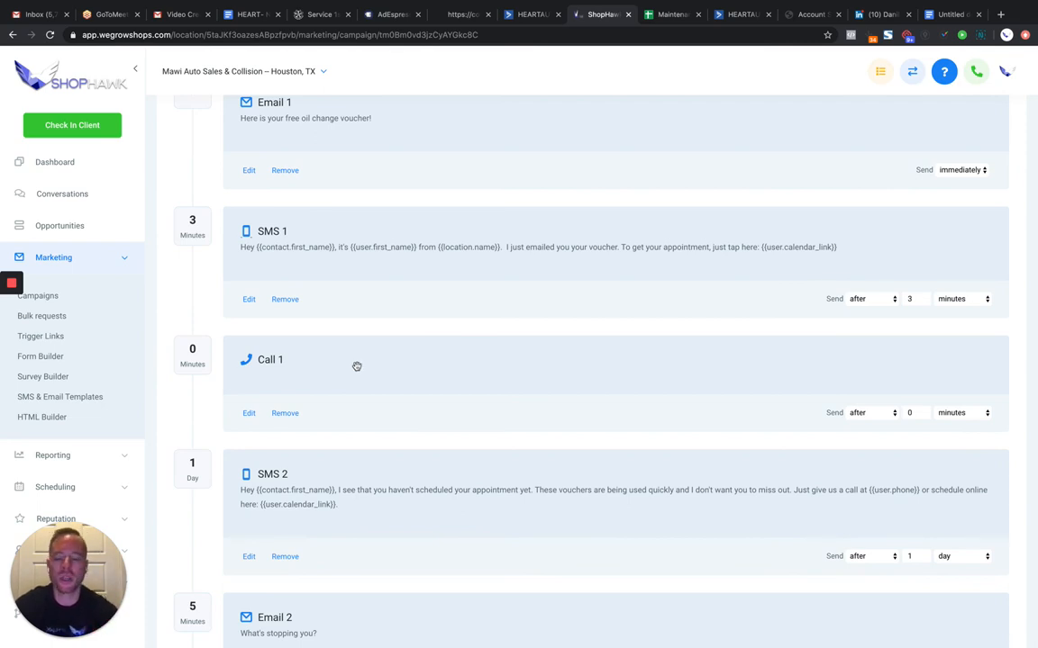
pyautogui.moveTo(594, 498)
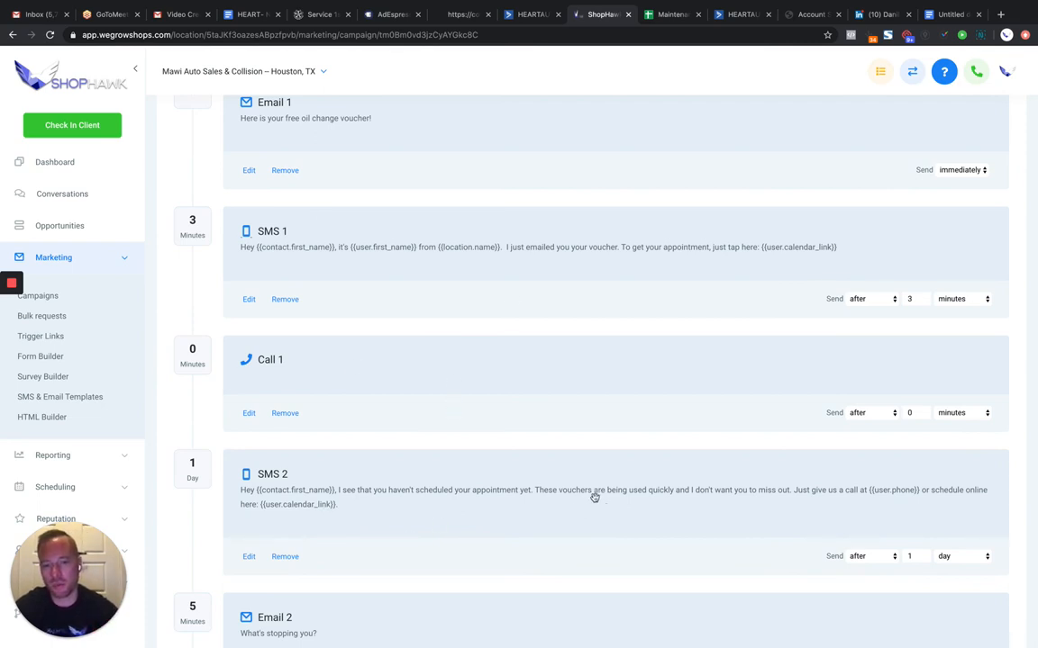
# - Scroll to the 23-hour SMS and 'Just in case' email, then reopen AdEspresso
pyautogui.scroll(3)
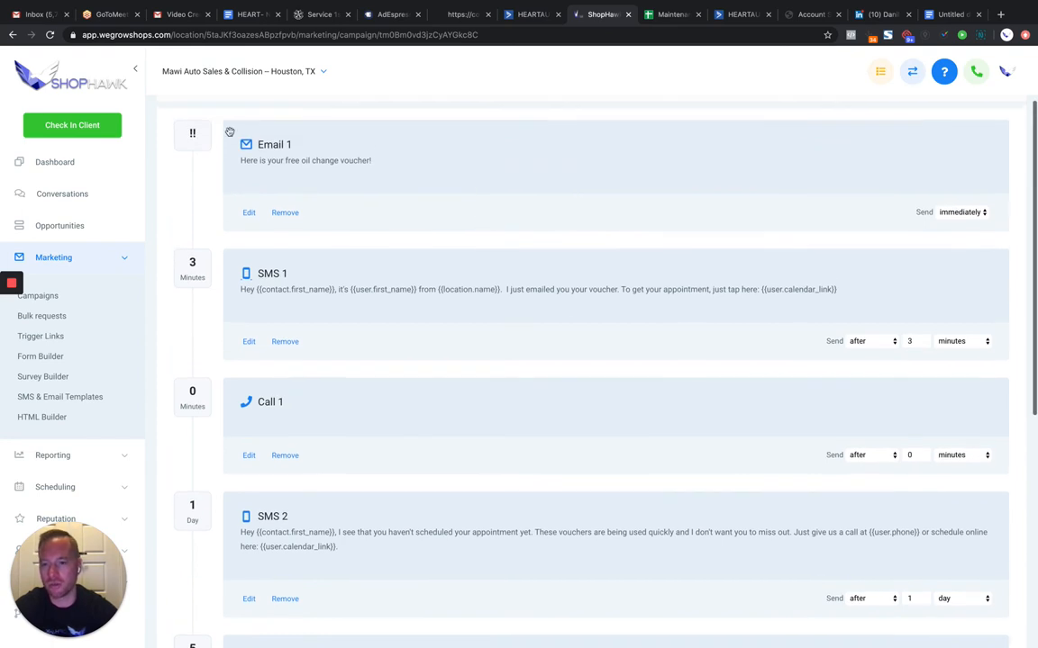
pyautogui.scroll(-3)
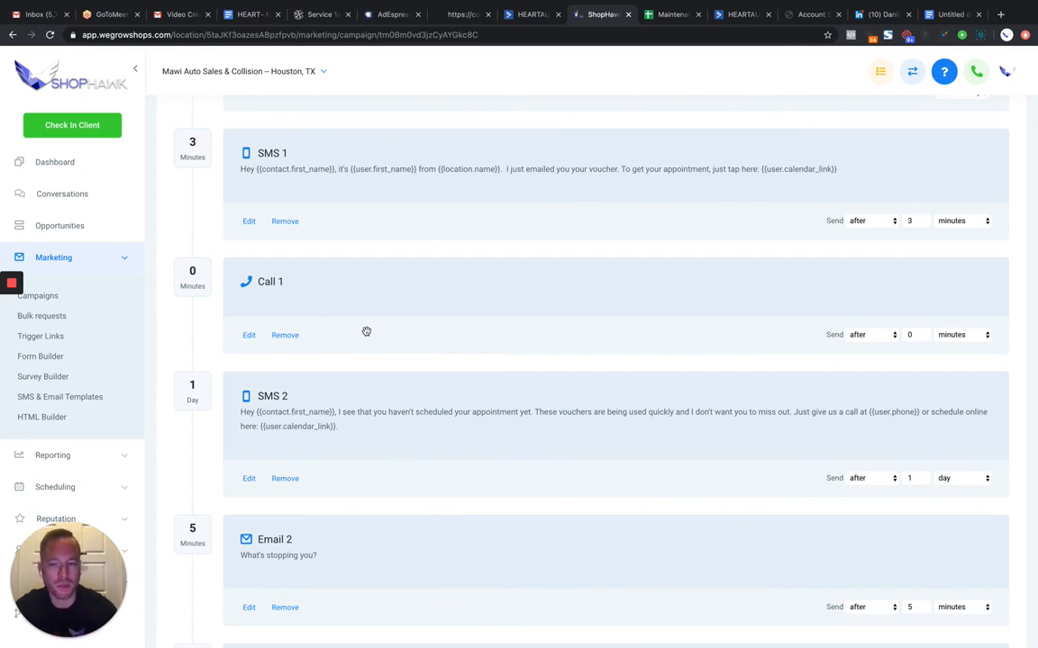
pyautogui.scroll(-3)
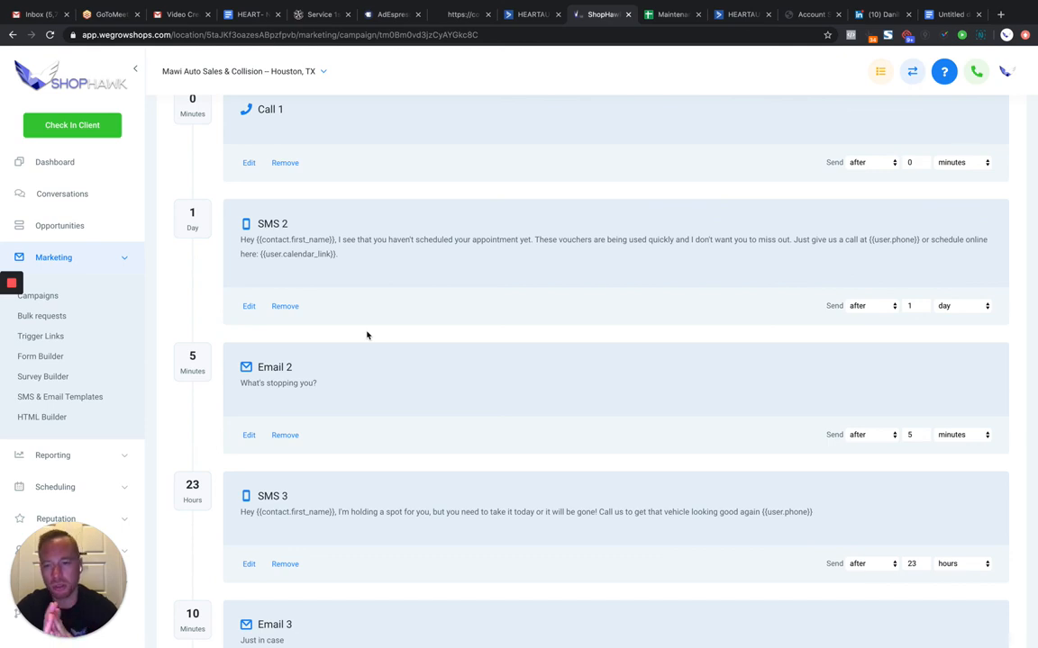
pyautogui.click(391, 15)
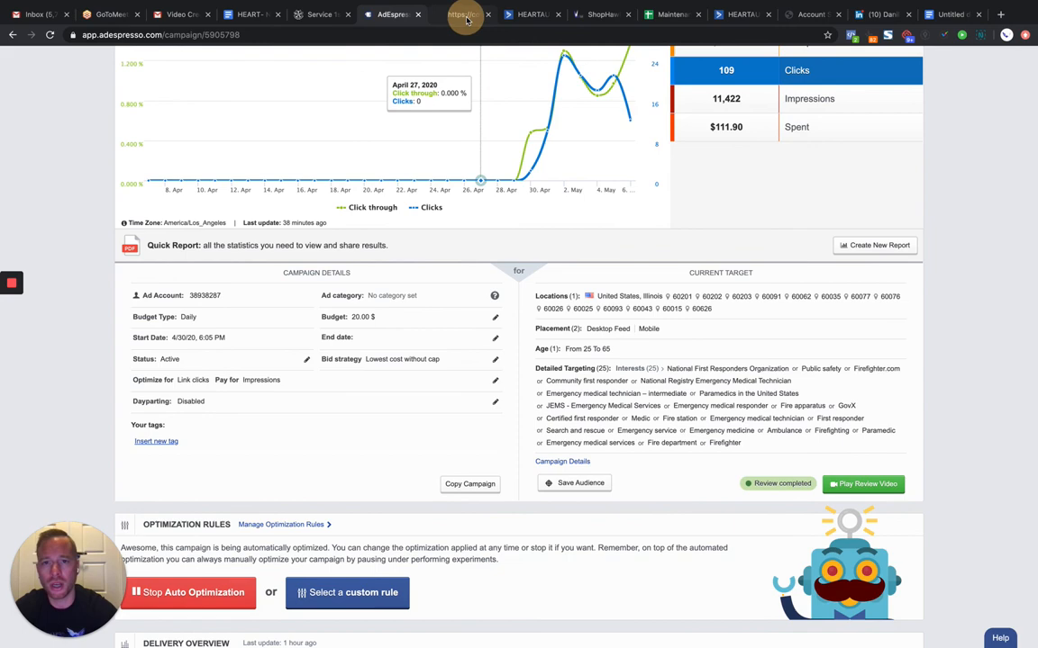
# - Glance at the Mawi Auto thank-you page, then return to the ShopHawk campaign
pyautogui.click(466, 15)
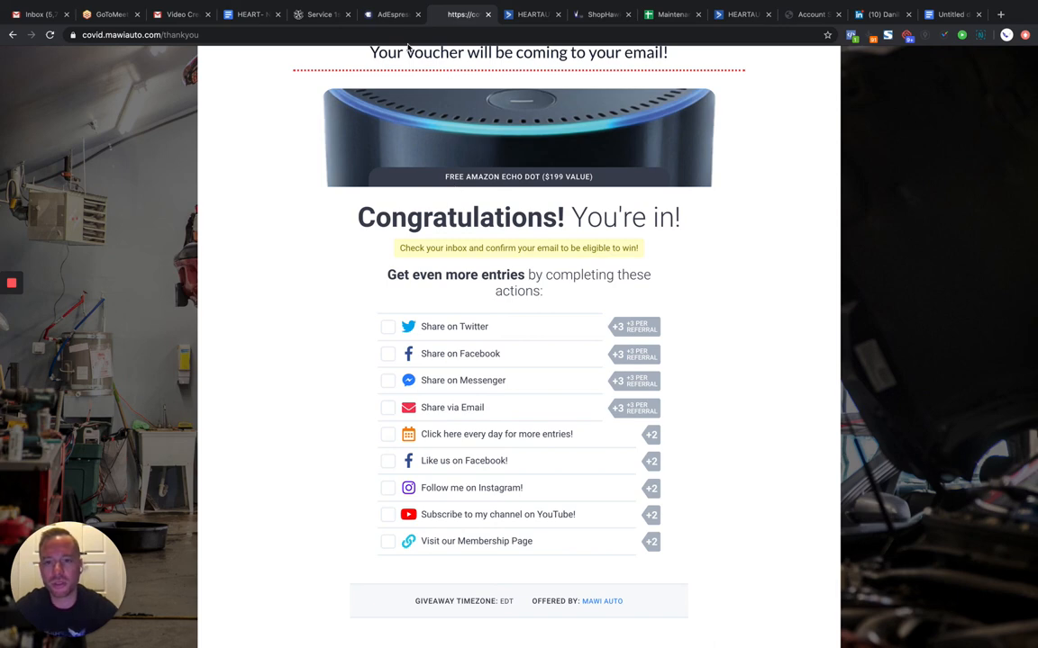
pyautogui.click(602, 15)
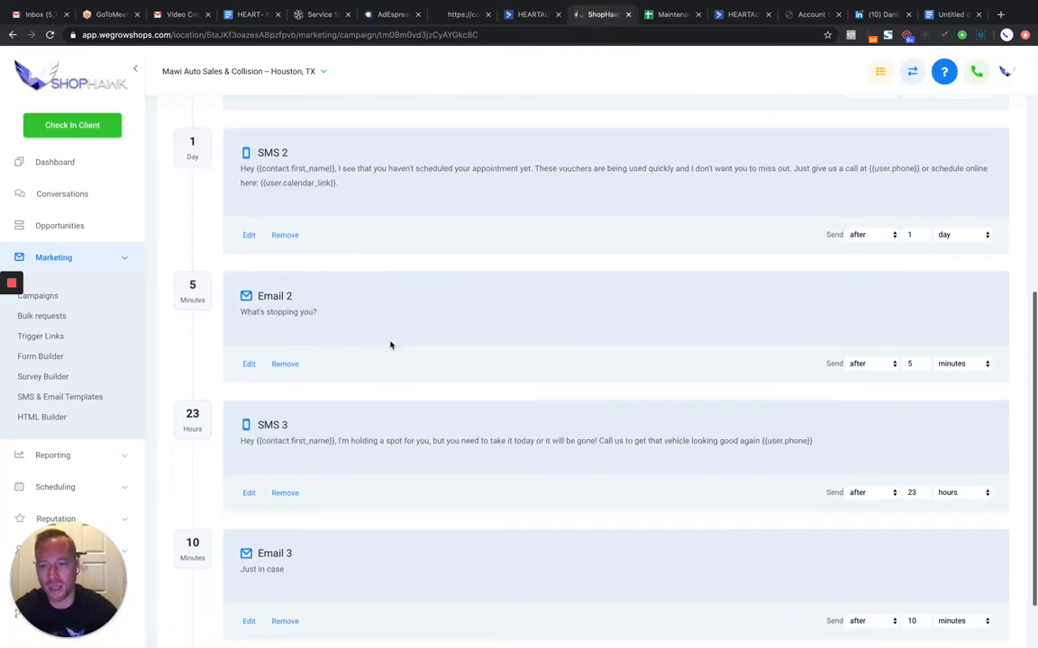